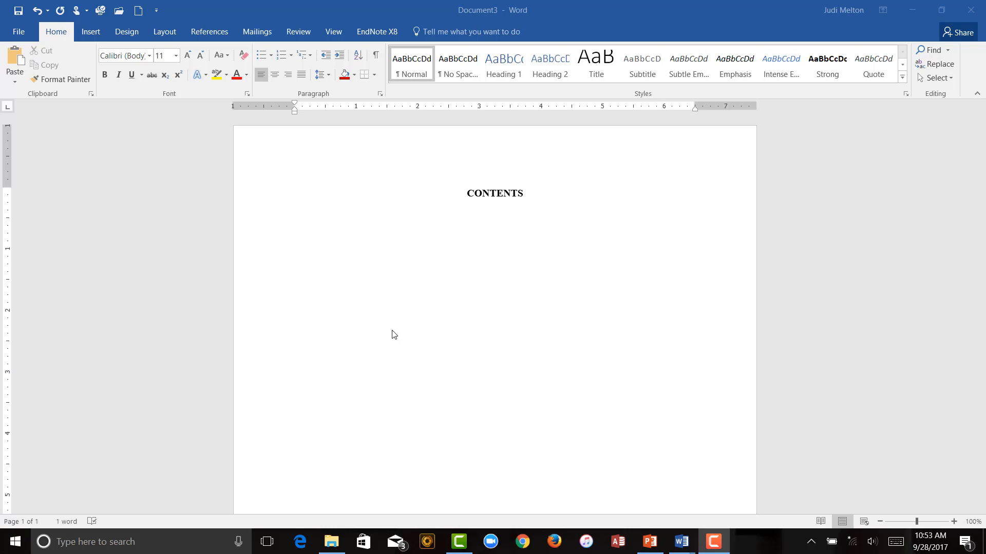
{"action": "mouse_move", "coordinate": [422, 288]}
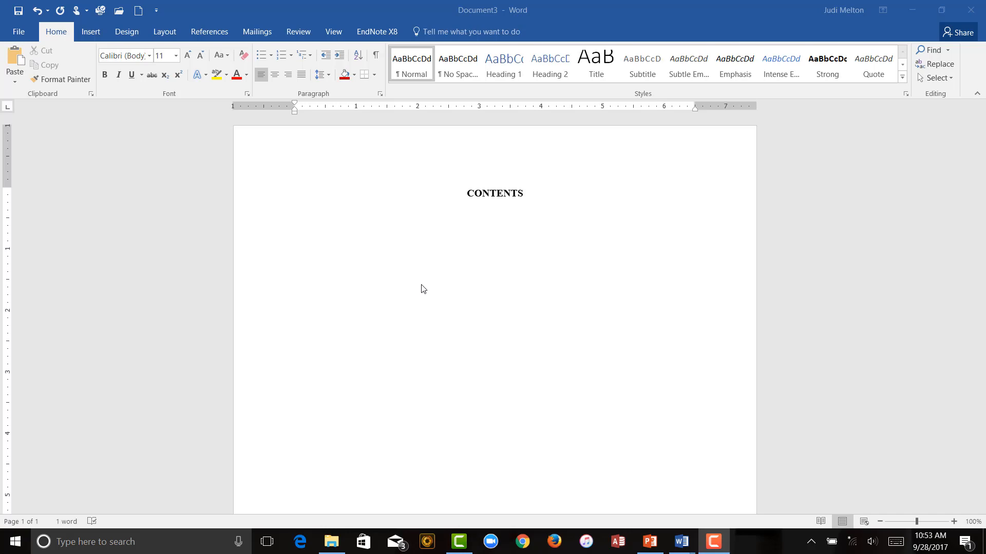
{"action": "mouse_move", "coordinate": [411, 250]}
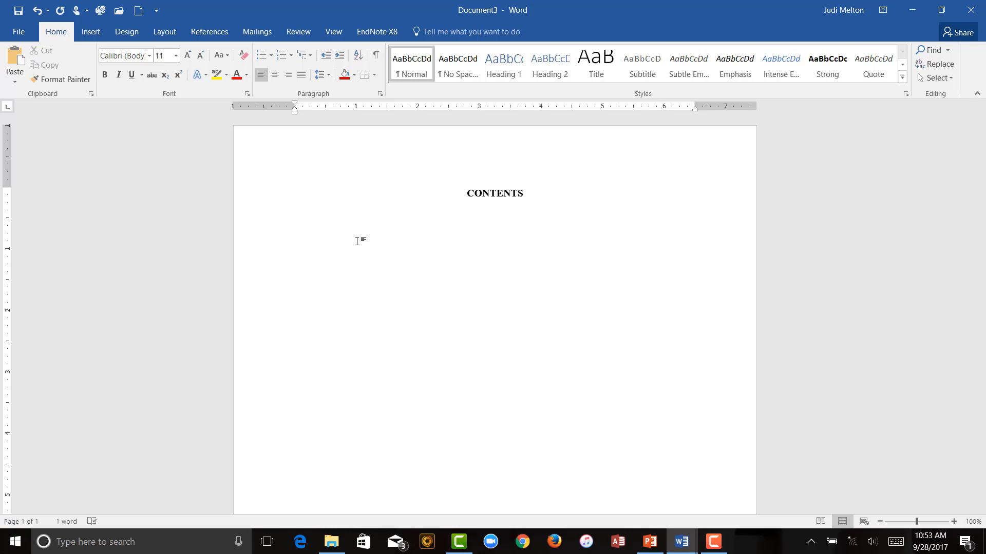
{"action": "mouse_move", "coordinate": [448, 143]}
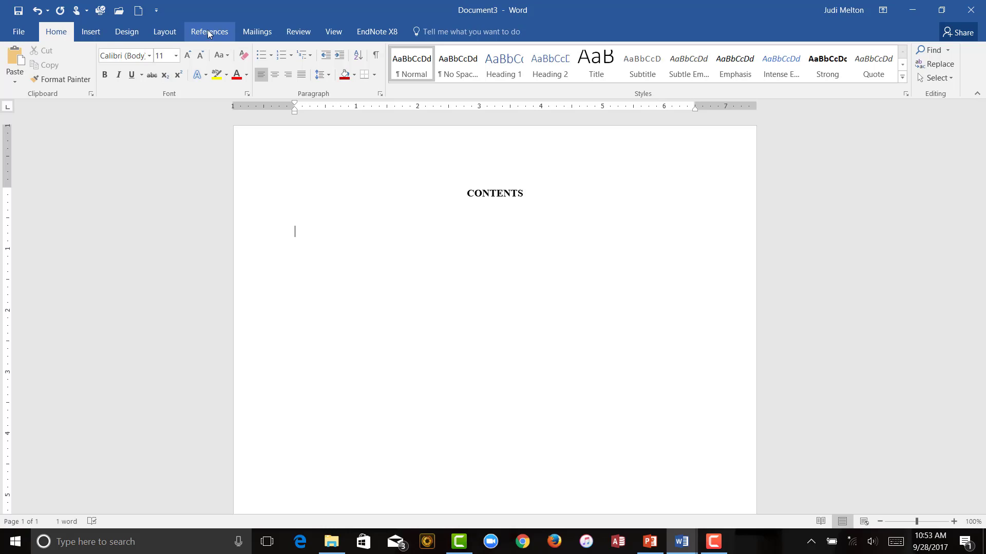
Show the built-in table of contents layouts from the References tab
{"action": "left_click", "coordinate": [208, 32]}
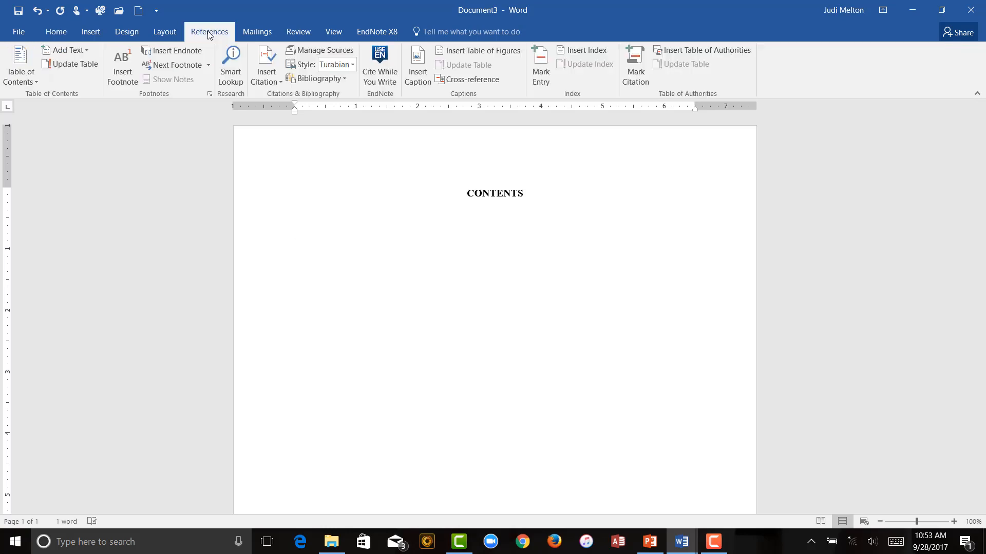
{"action": "mouse_move", "coordinate": [19, 66]}
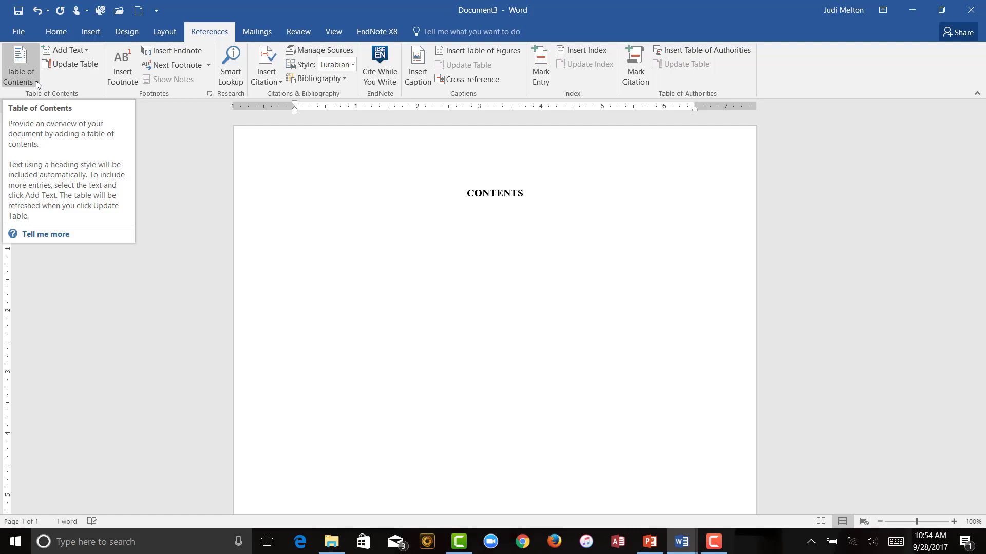
{"action": "left_click", "coordinate": [295, 231]}
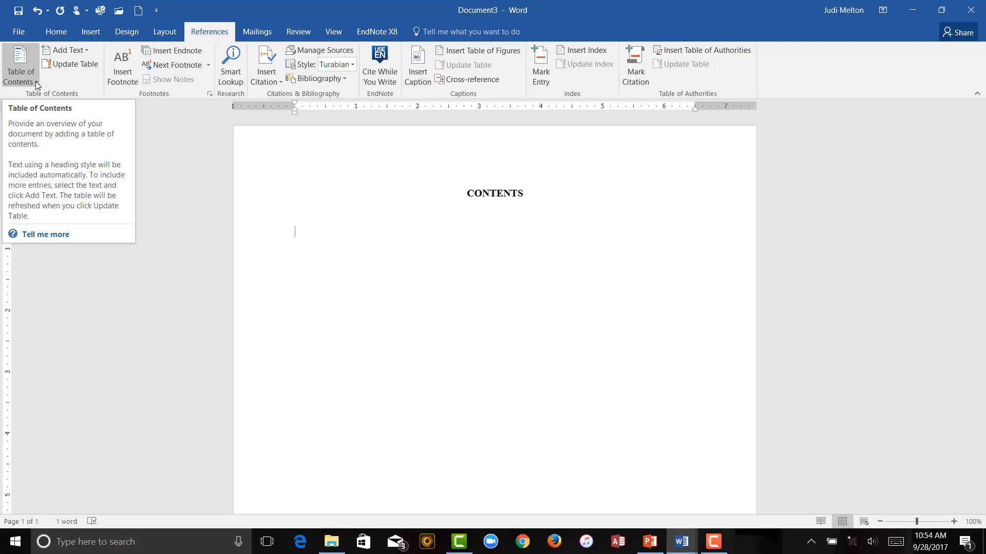
{"action": "left_click", "coordinate": [20, 68]}
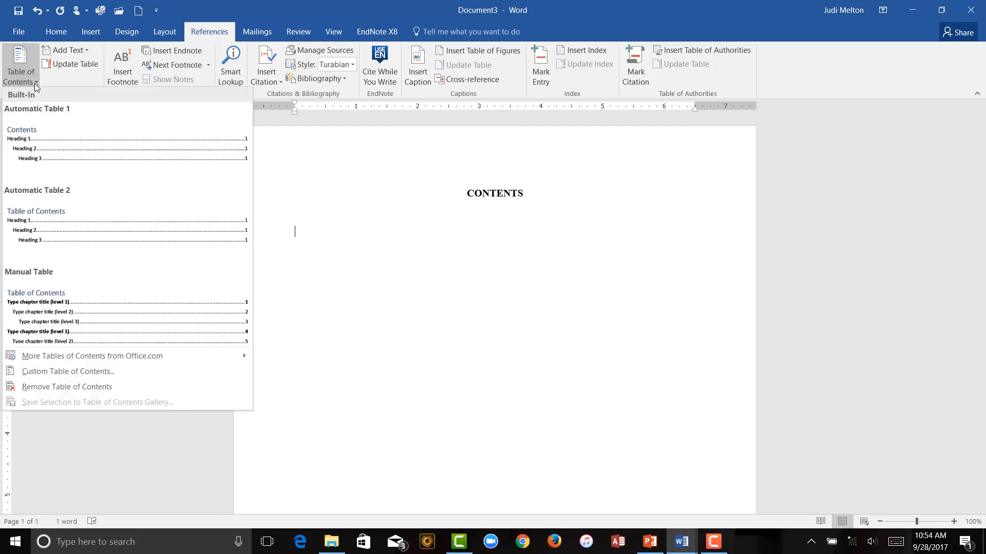
{"action": "mouse_move", "coordinate": [68, 372]}
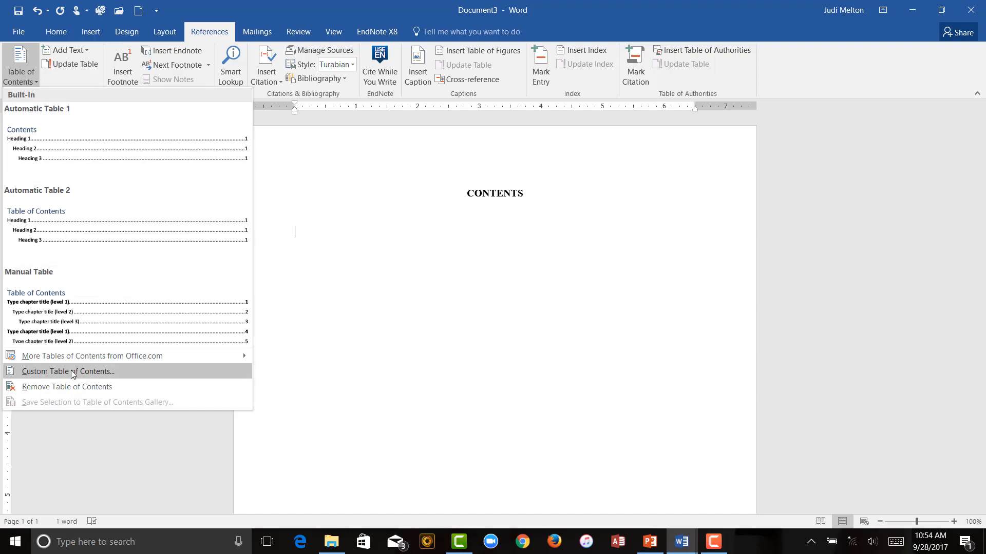
{"action": "mouse_move", "coordinate": [80, 317]}
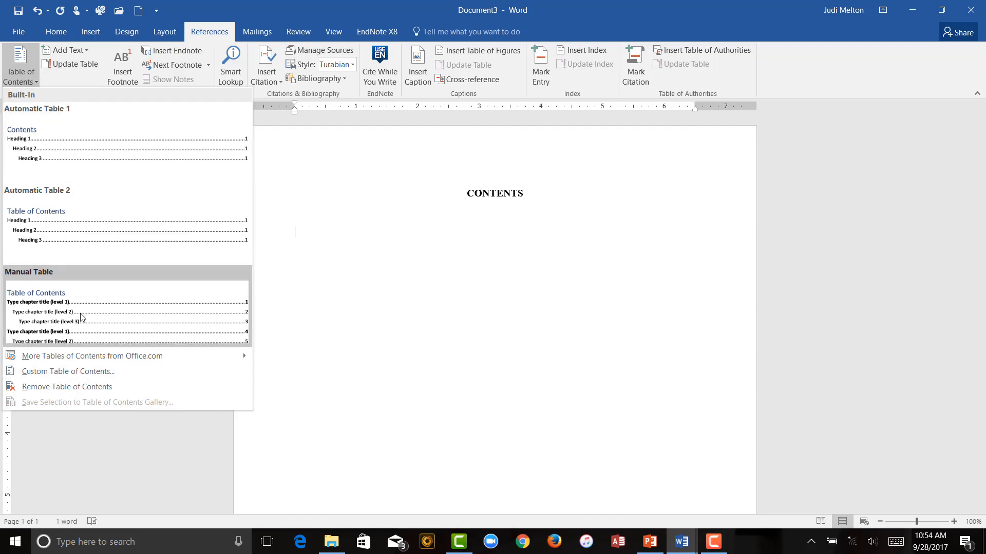
{"action": "mouse_move", "coordinate": [75, 375]}
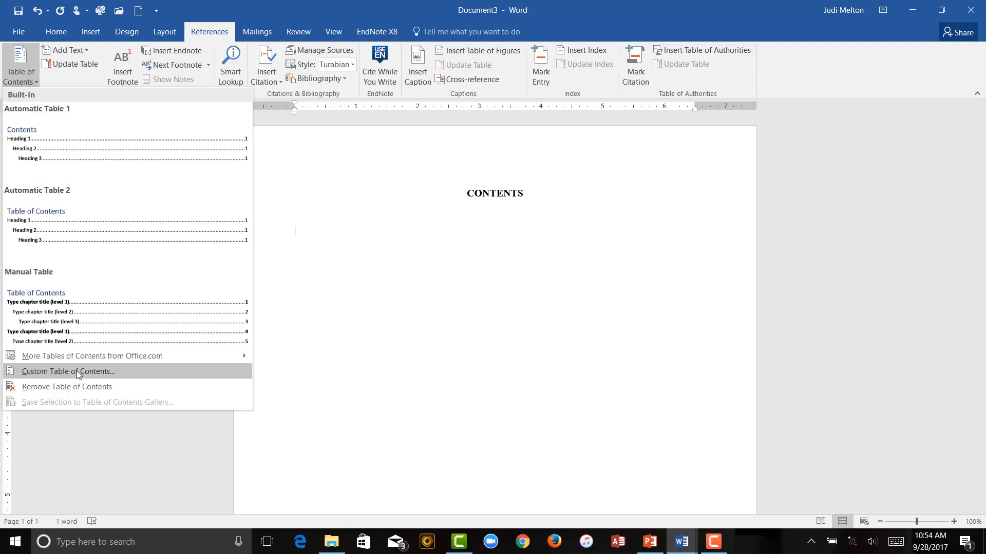
Start a Custom Table of Contents and open its entry styles list for modification
{"action": "left_click", "coordinate": [68, 372]}
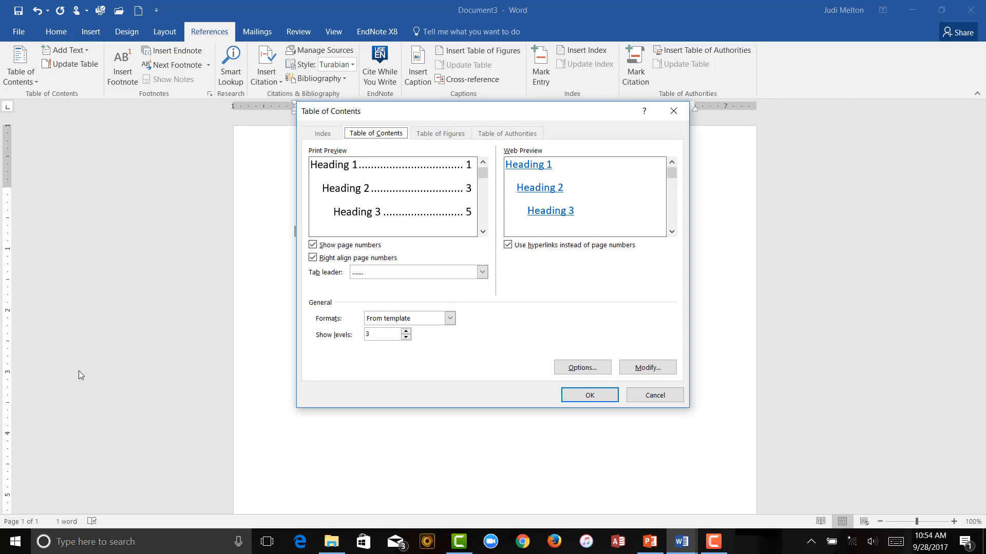
{"action": "mouse_move", "coordinate": [561, 349]}
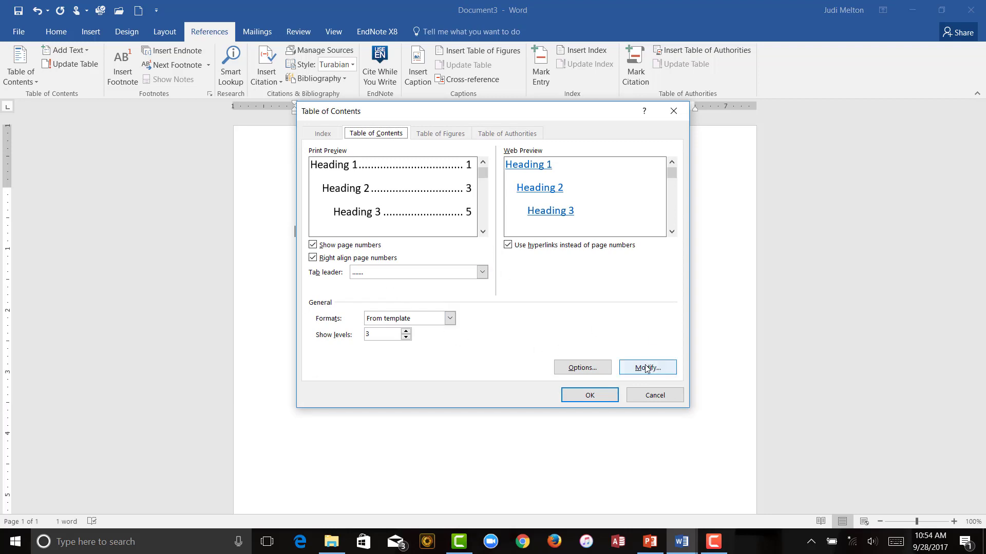
{"action": "left_click", "coordinate": [647, 368]}
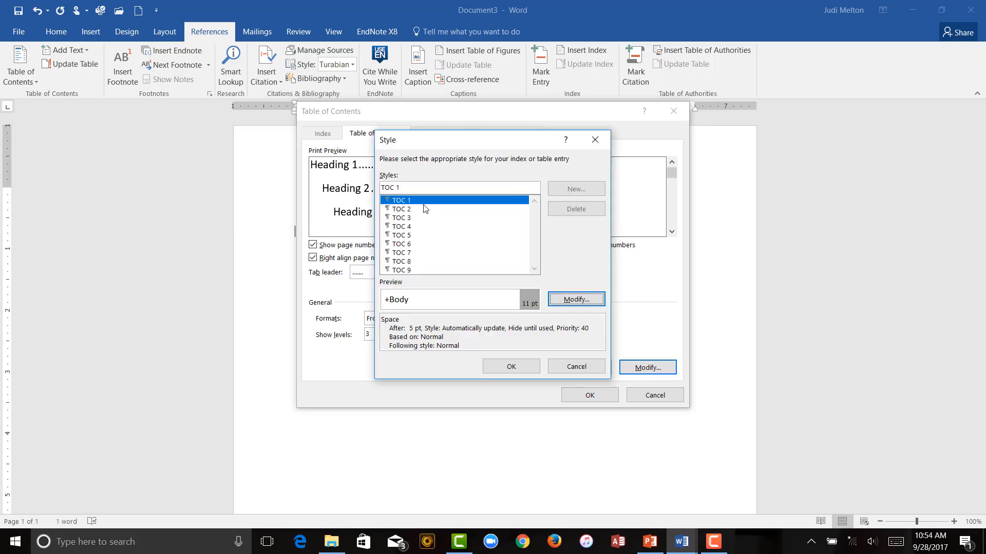
{"action": "mouse_move", "coordinate": [432, 208]}
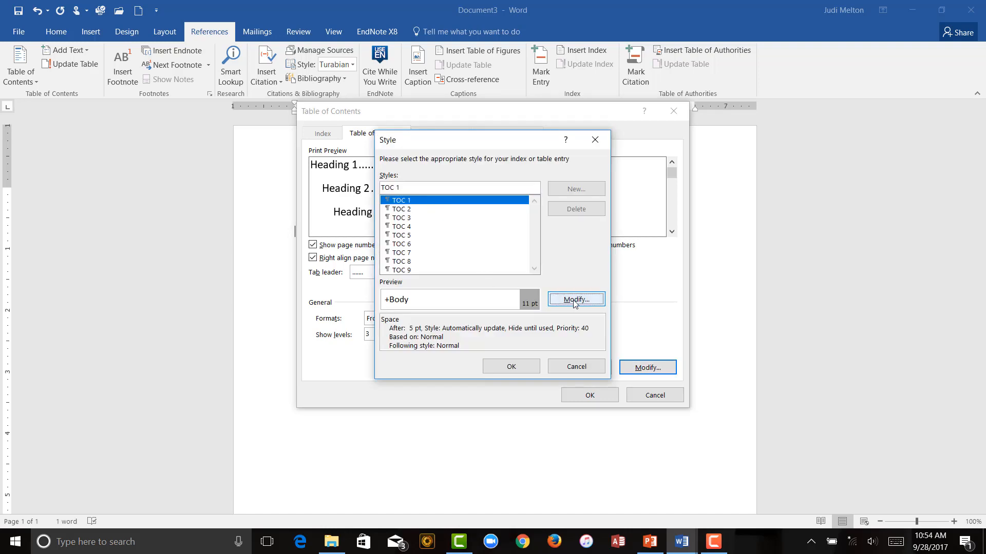
Set the TOC 1 style to Times New Roman, 12 pt
{"action": "left_click", "coordinate": [575, 299]}
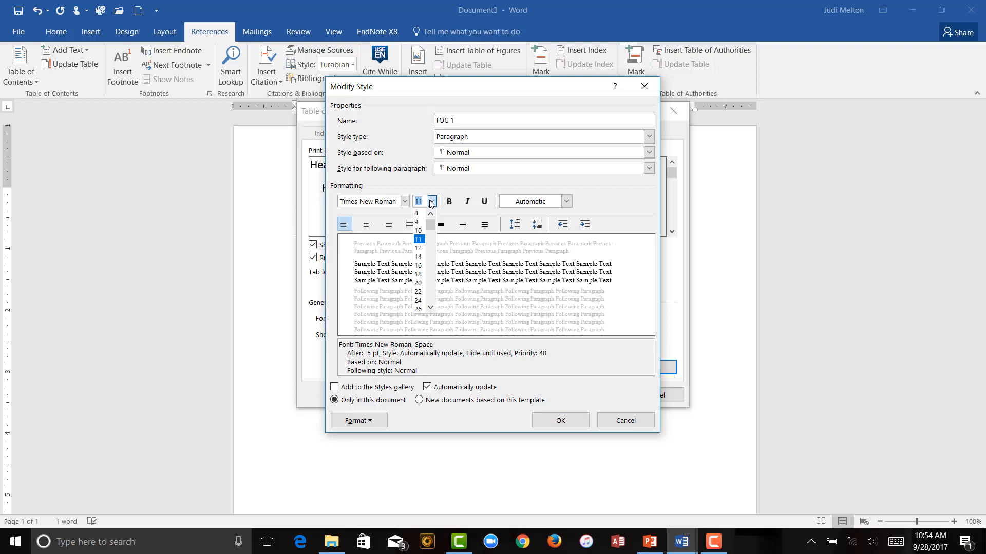
{"action": "left_click", "coordinate": [418, 249]}
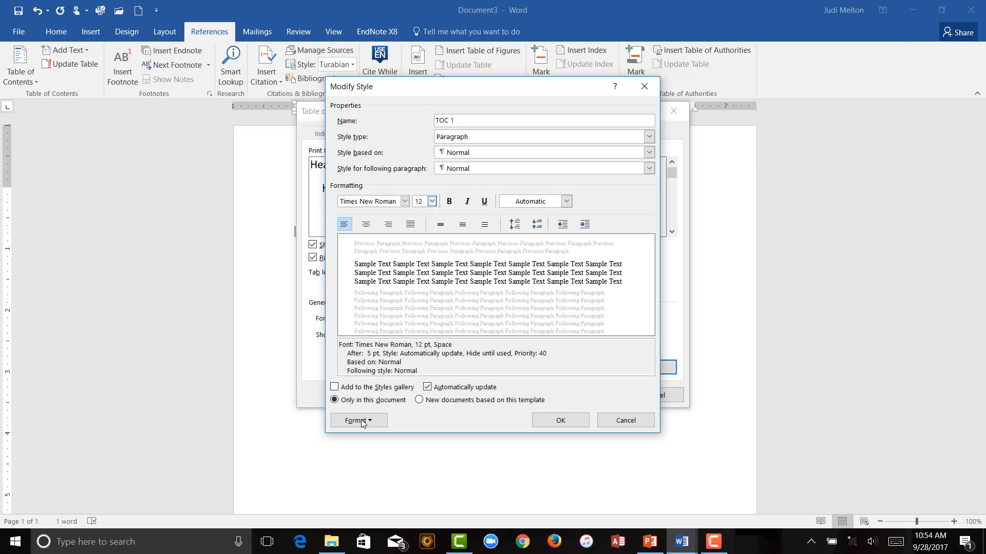
{"action": "left_click", "coordinate": [359, 419]}
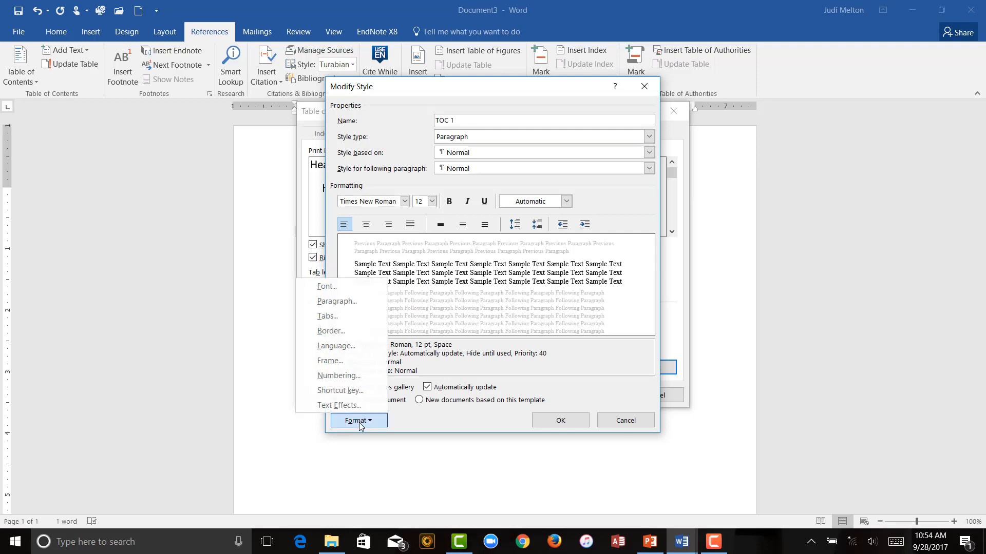
{"action": "mouse_move", "coordinate": [349, 301]}
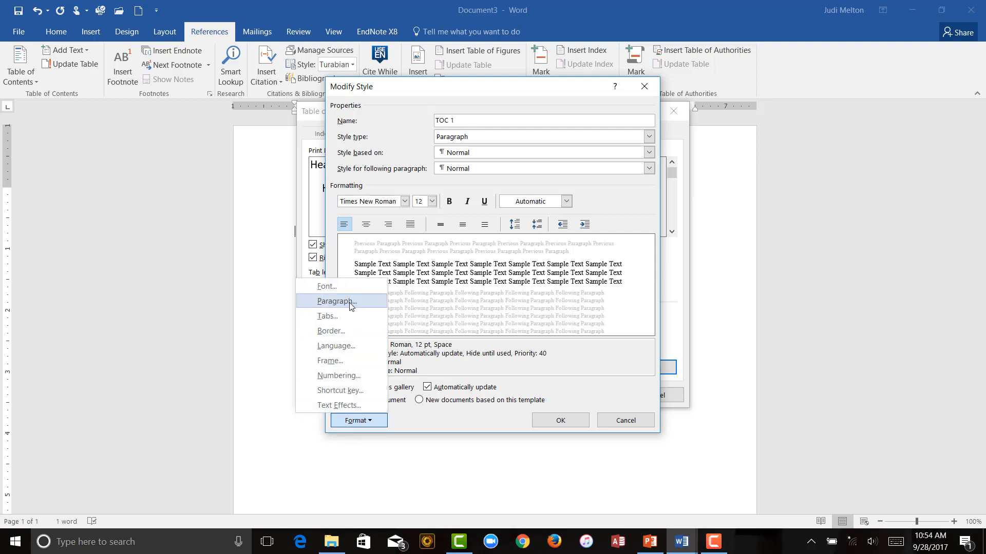
Give TOC 1 no special indentation, 0 pt space after and double line spacing
{"action": "left_click", "coordinate": [335, 301]}
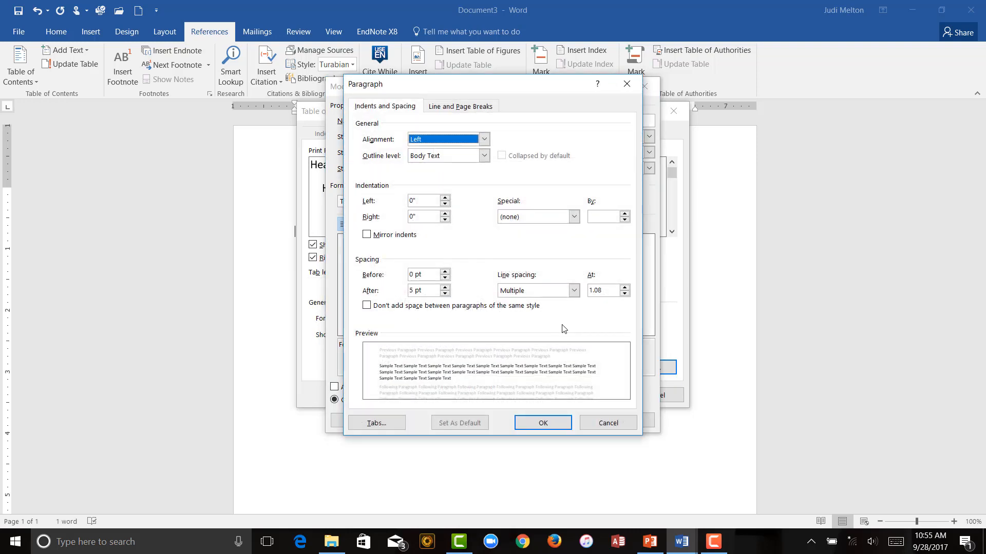
{"action": "mouse_move", "coordinate": [469, 189]}
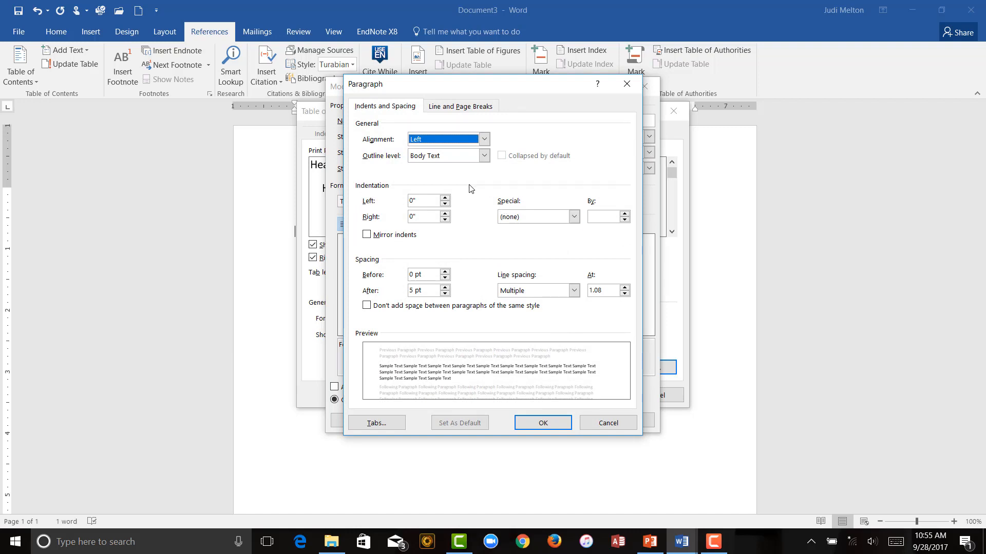
{"action": "mouse_move", "coordinate": [420, 250]}
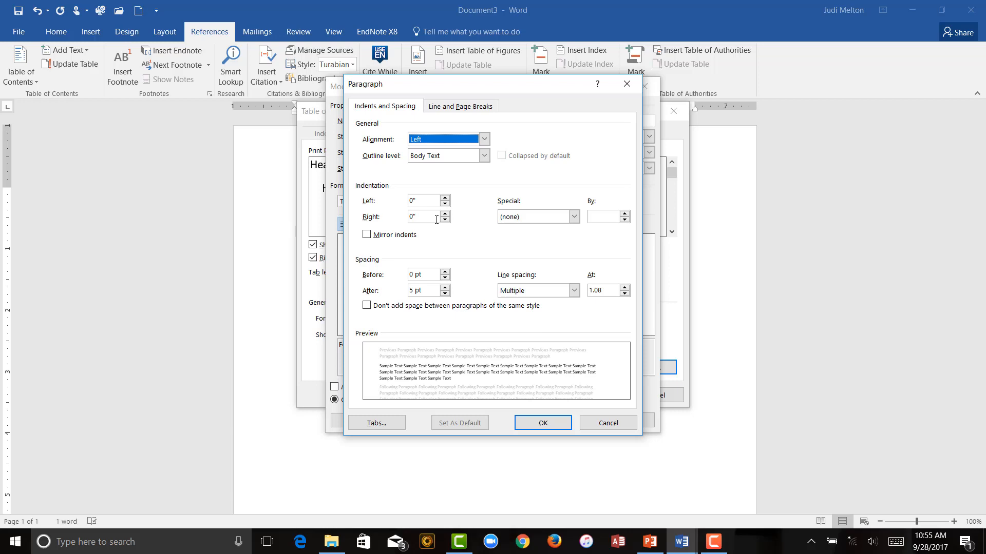
{"action": "left_click", "coordinate": [572, 217]}
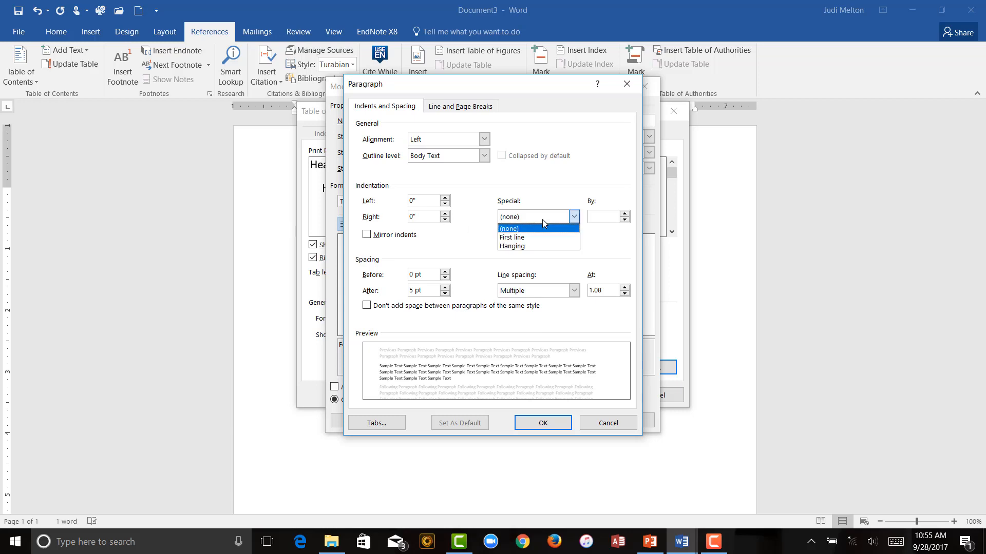
{"action": "left_click", "coordinate": [508, 228]}
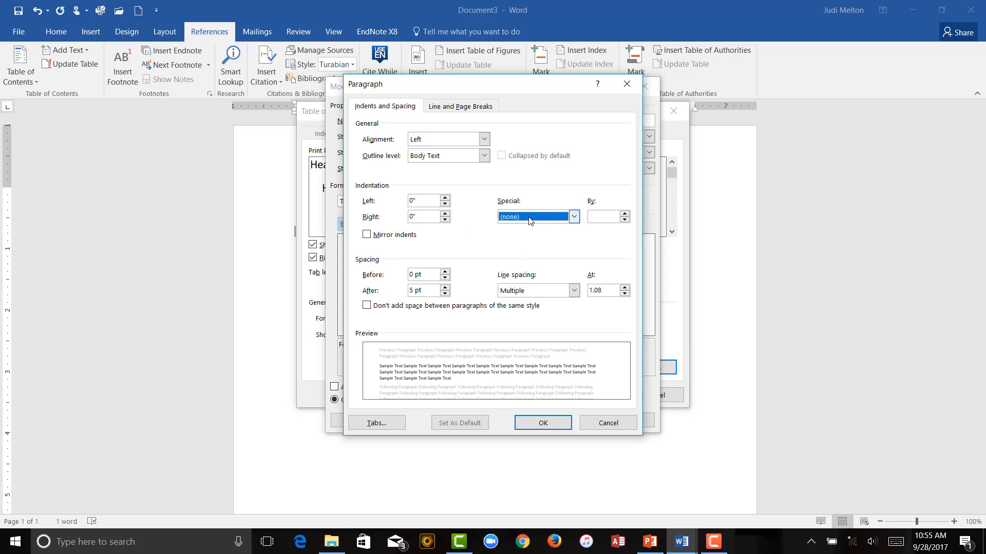
{"action": "left_click", "coordinate": [572, 290]}
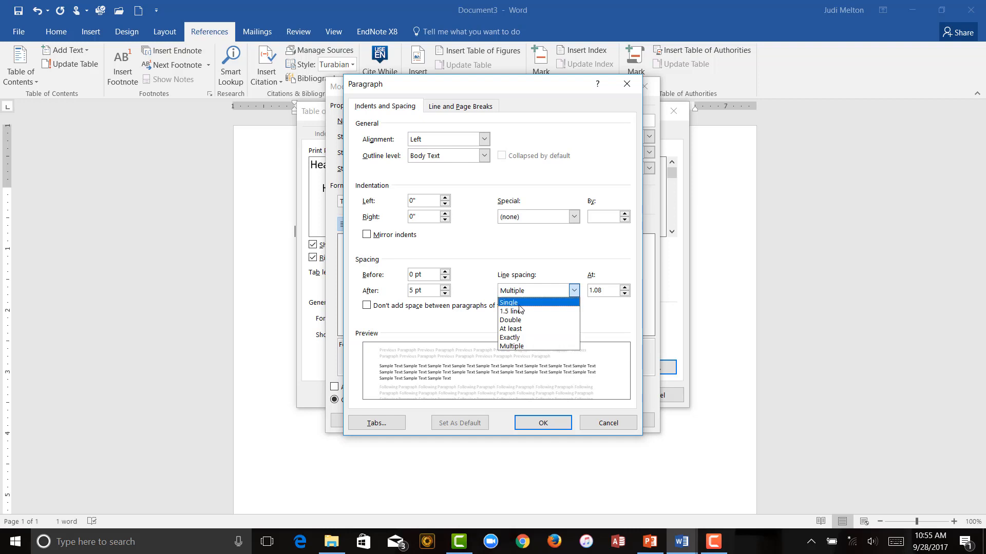
{"action": "left_click", "coordinate": [510, 321]}
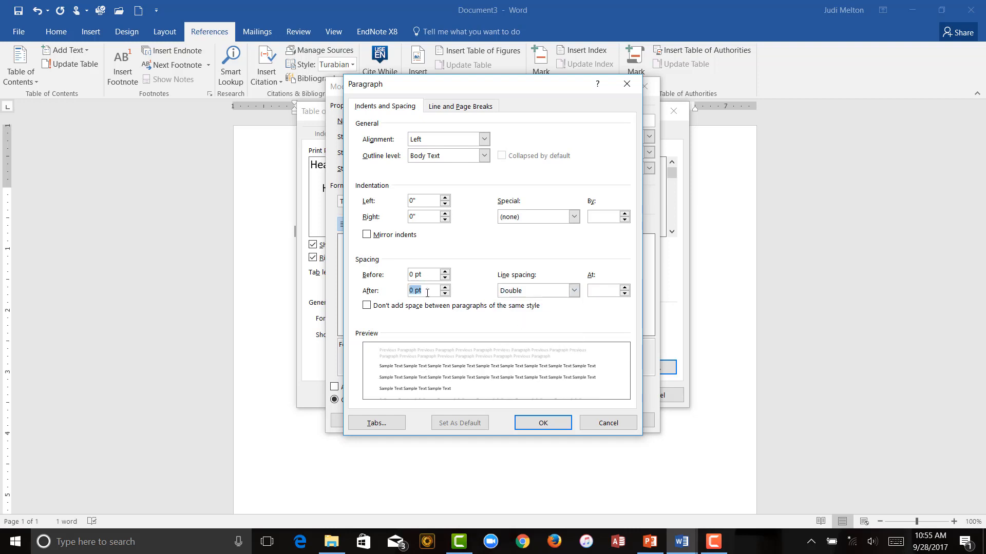
{"action": "mouse_move", "coordinate": [376, 421]}
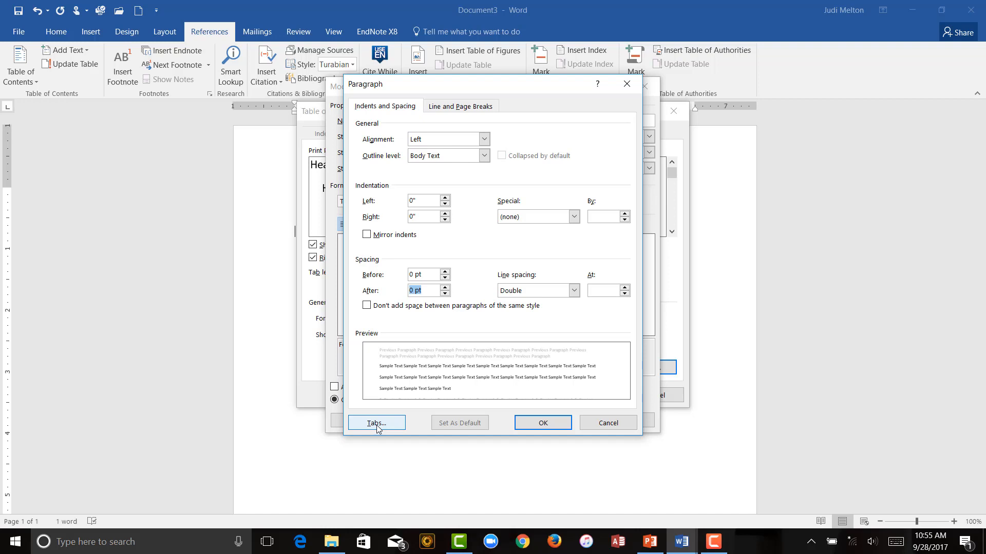
Add a 6-inch right-aligned tab stop with dot leader to TOC 1 and save the style
{"action": "left_click", "coordinate": [376, 422]}
{"action": "type", "text": "6"}
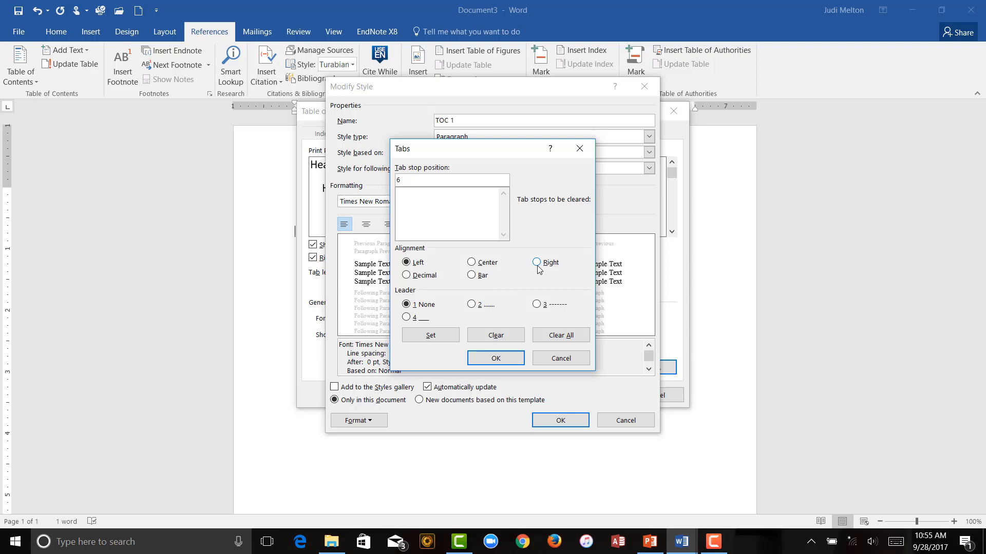
{"action": "left_click", "coordinate": [536, 261]}
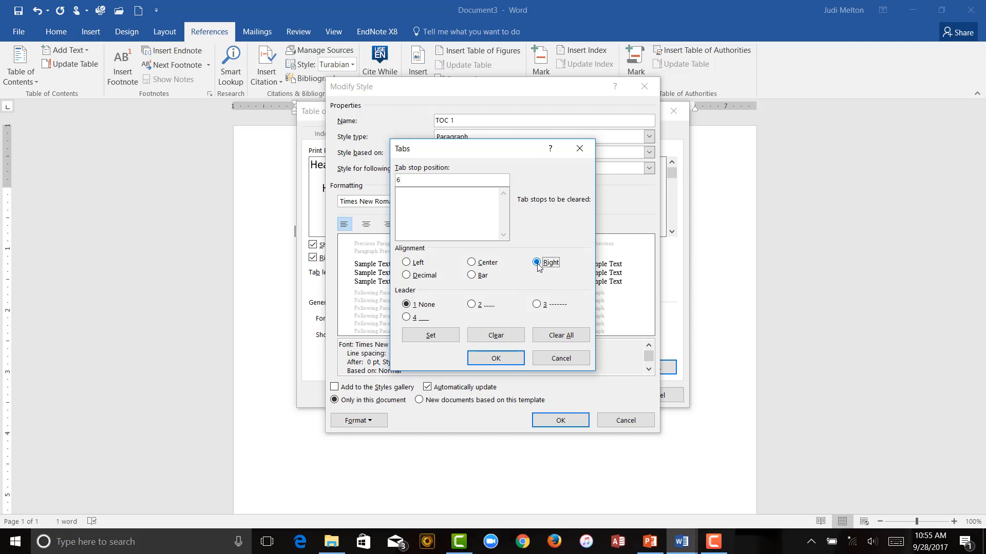
{"action": "left_click", "coordinate": [471, 305]}
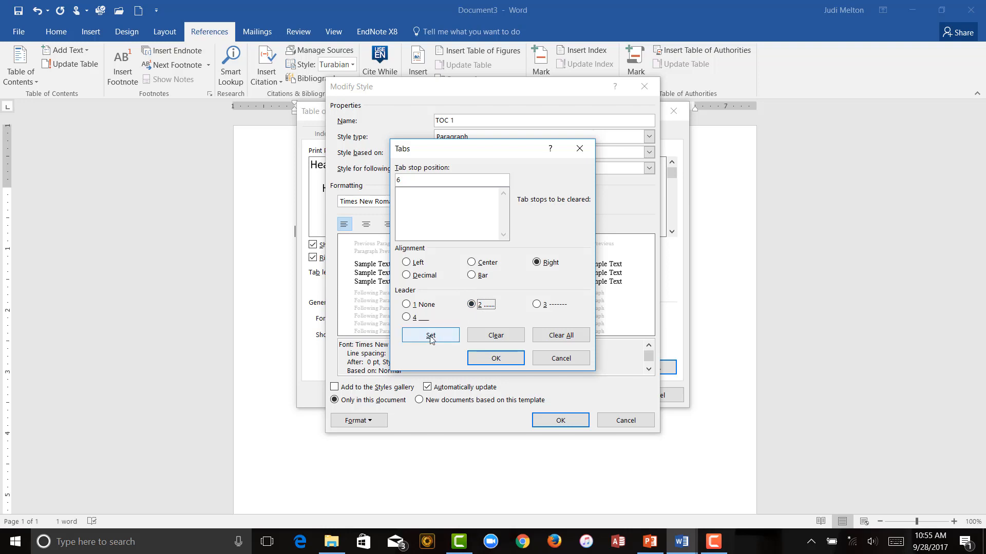
{"action": "left_click", "coordinate": [431, 335]}
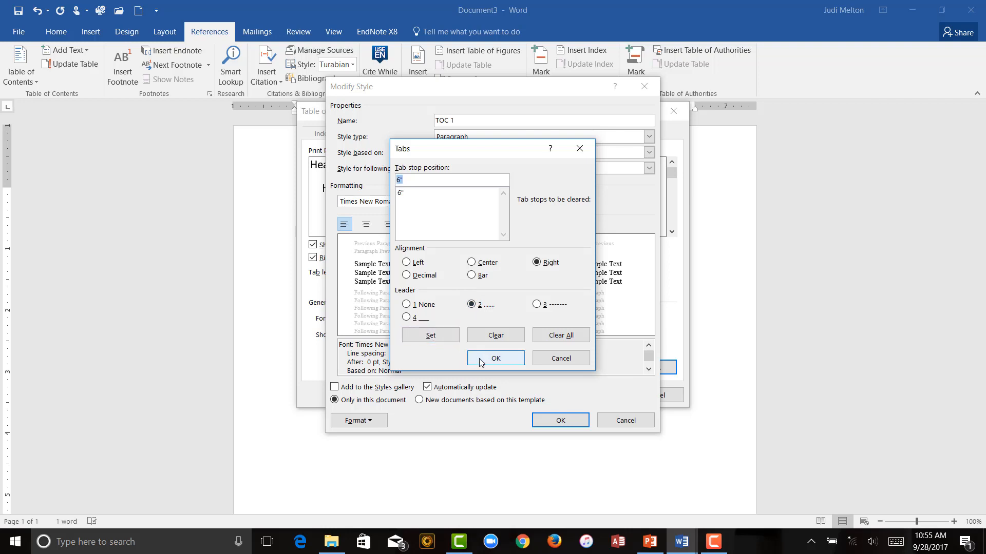
{"action": "left_click", "coordinate": [495, 358]}
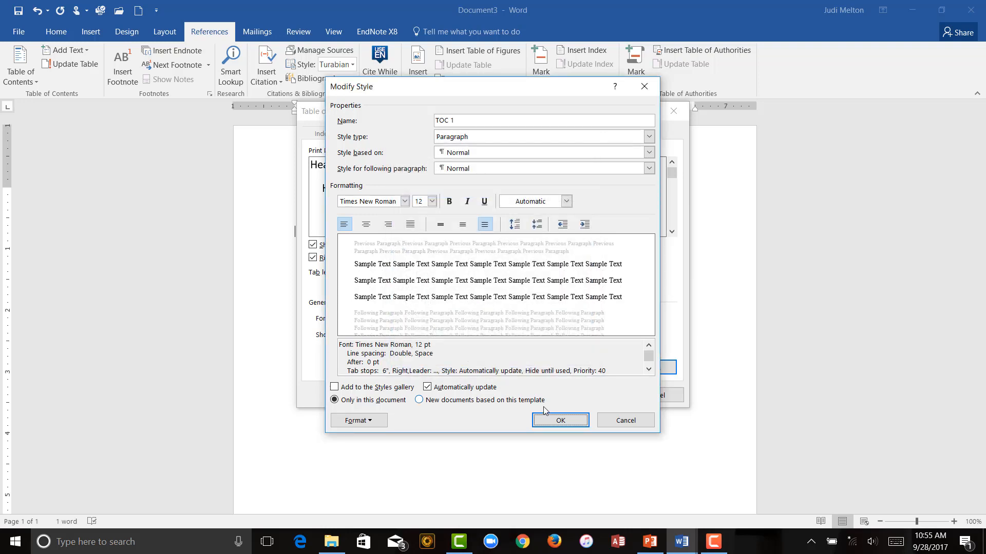
{"action": "left_click", "coordinate": [559, 420]}
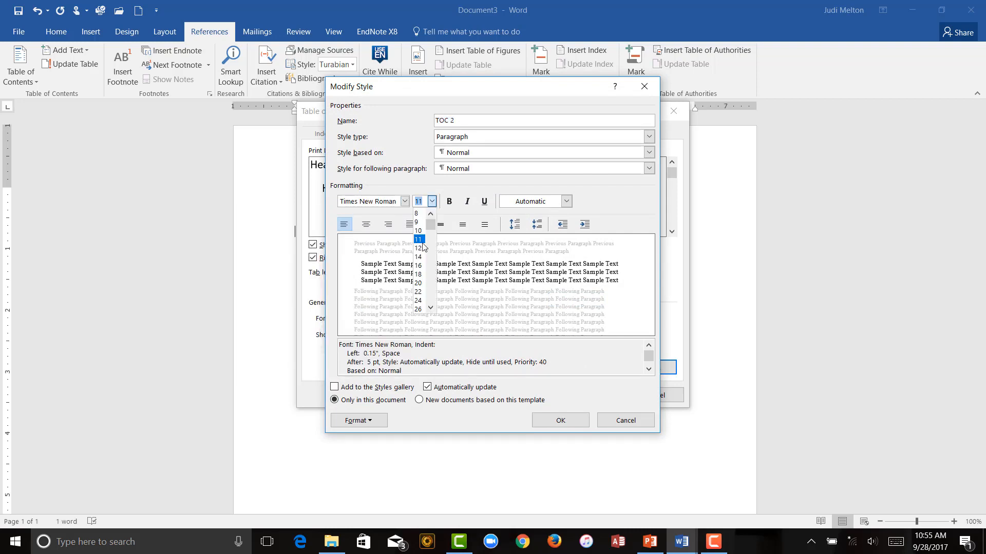
Set the TOC 2 style to Times New Roman, 12 pt
{"action": "left_click", "coordinate": [417, 248]}
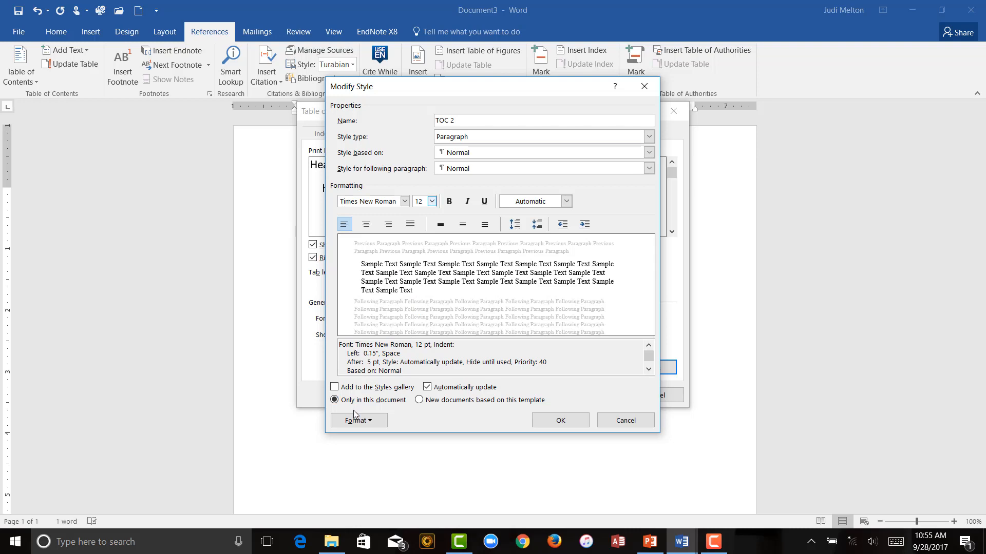
{"action": "left_click", "coordinate": [357, 420]}
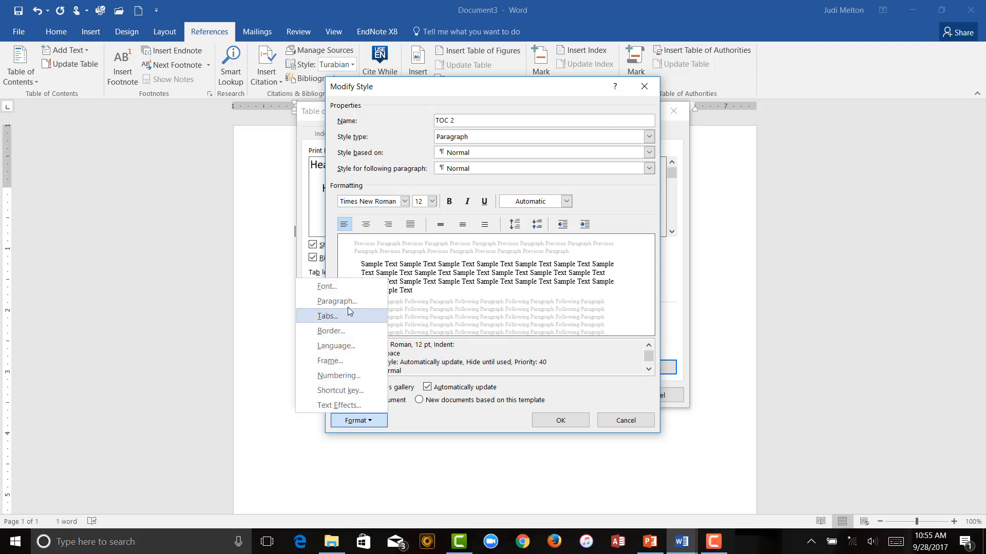
Give TOC 2 a 0.3-inch left indent, 0 pt space after and double line spacing
{"action": "left_click", "coordinate": [337, 300]}
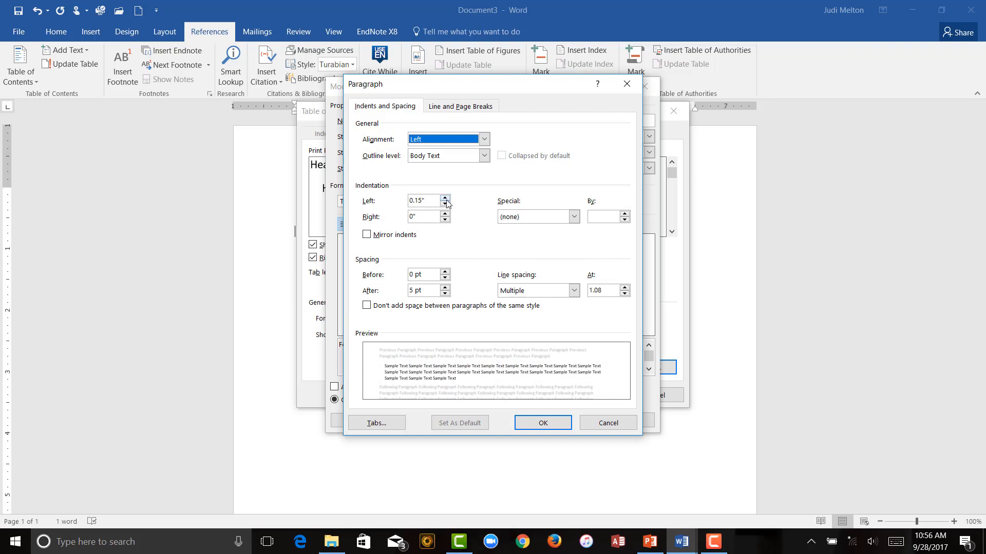
{"action": "left_click", "coordinate": [445, 197]}
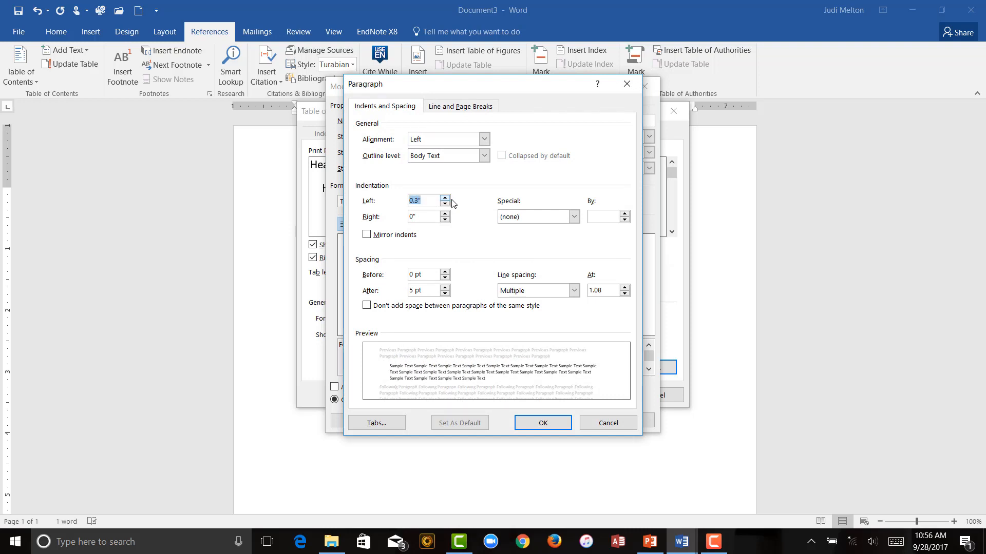
{"action": "mouse_move", "coordinate": [449, 295]}
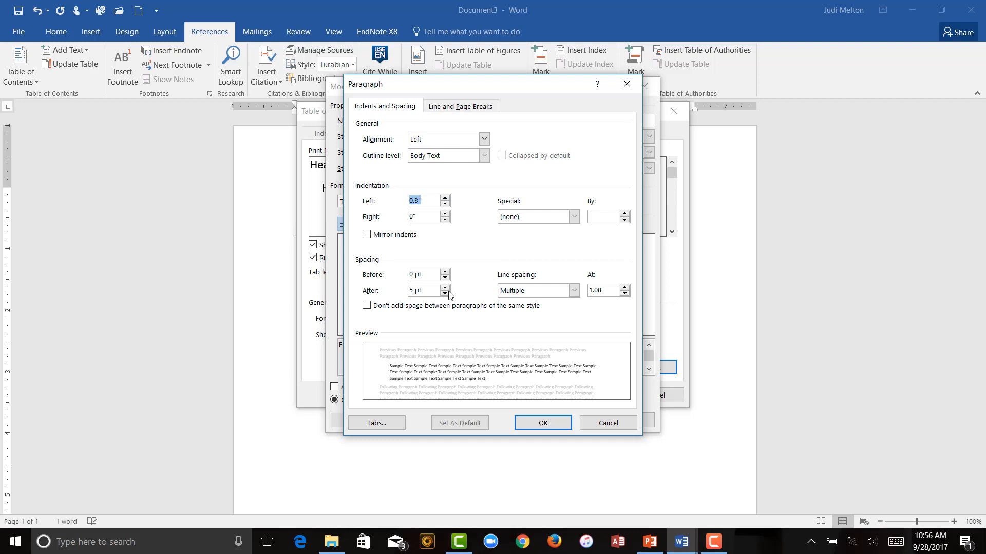
{"action": "left_click", "coordinate": [571, 289]}
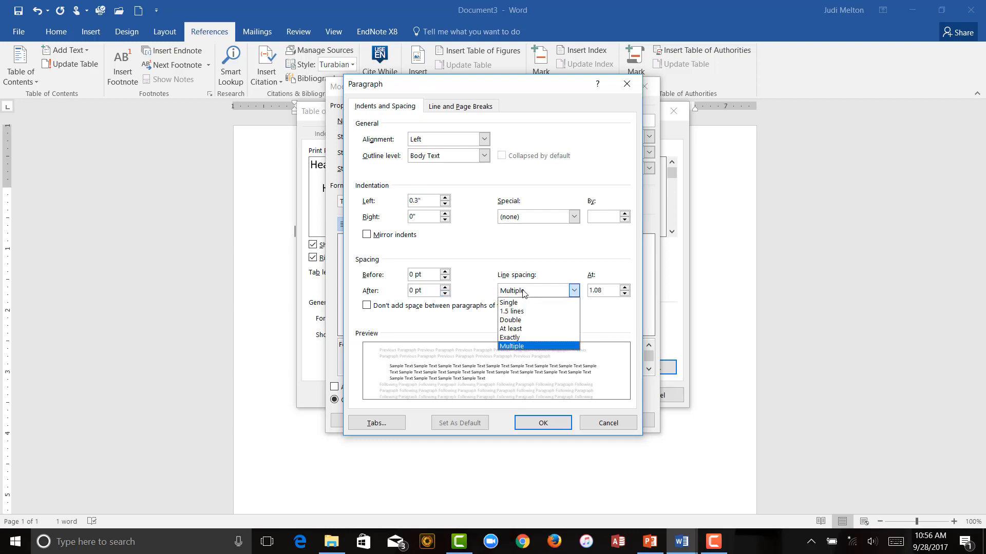
{"action": "left_click", "coordinate": [510, 320]}
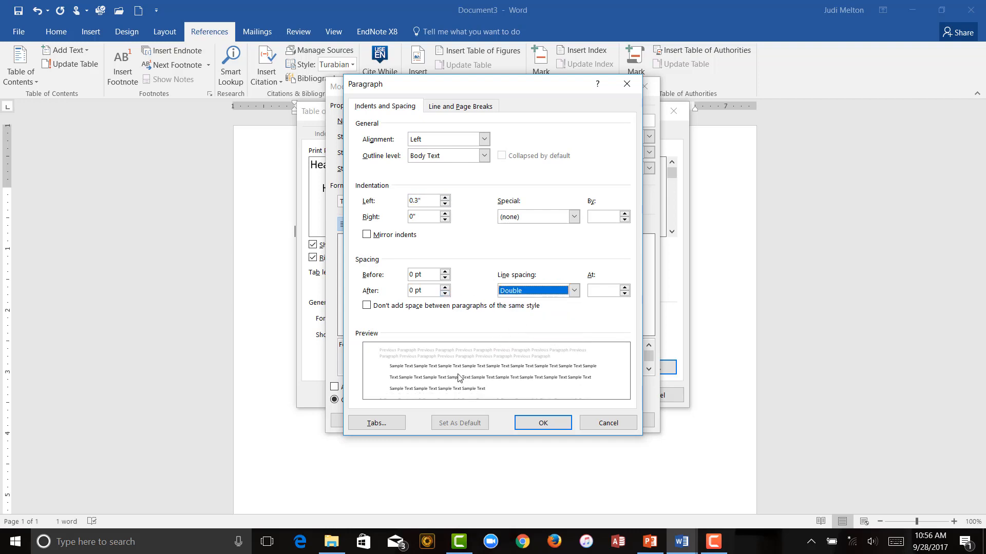
Add a 6-inch right-aligned tab stop with dot leader to the TOC 2 style
{"action": "left_click", "coordinate": [375, 422]}
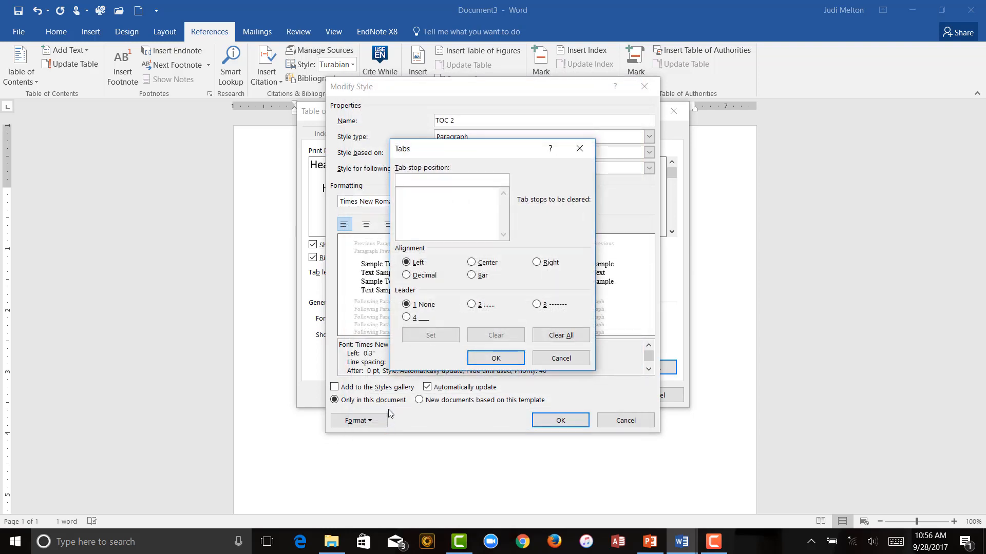
{"action": "type", "text": "6"}
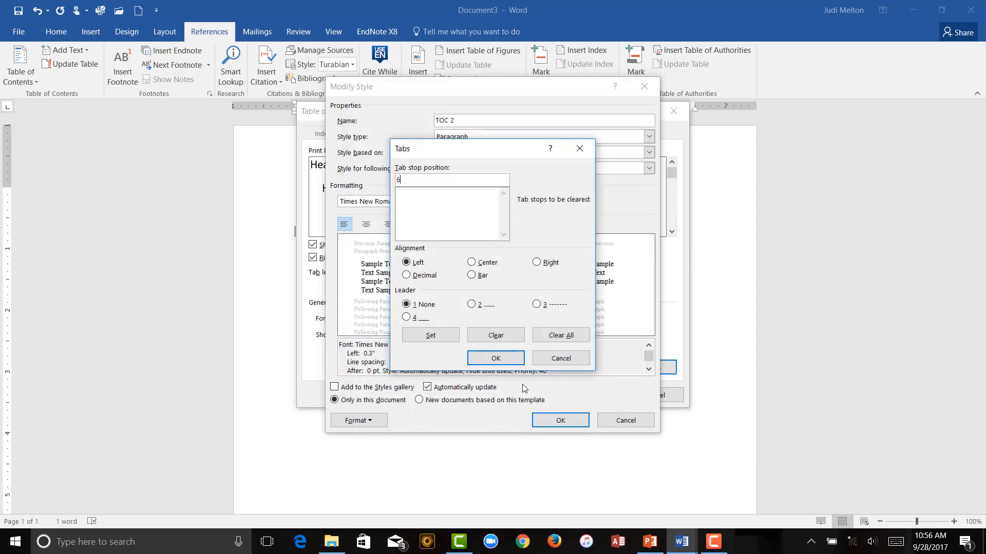
{"action": "left_click", "coordinate": [535, 262]}
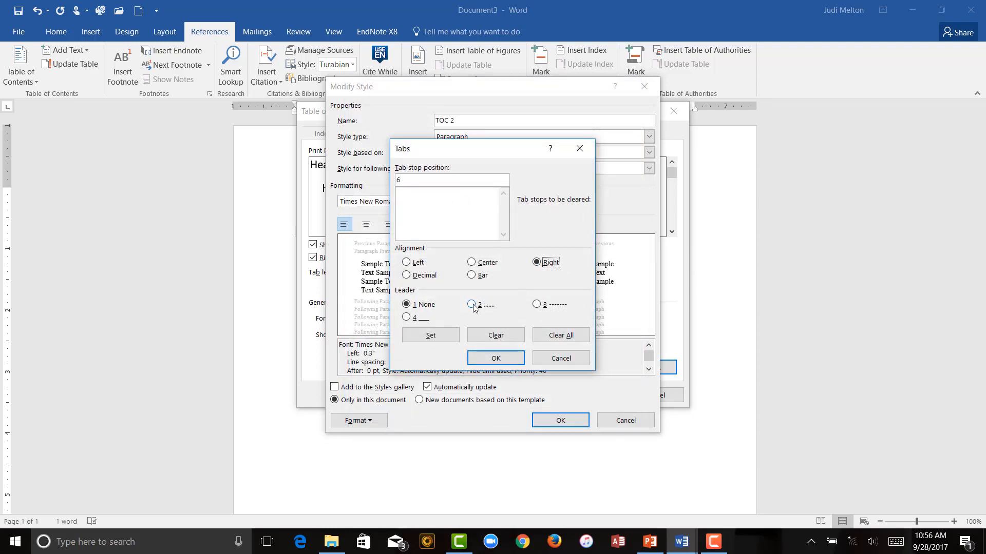
{"action": "left_click", "coordinate": [471, 304]}
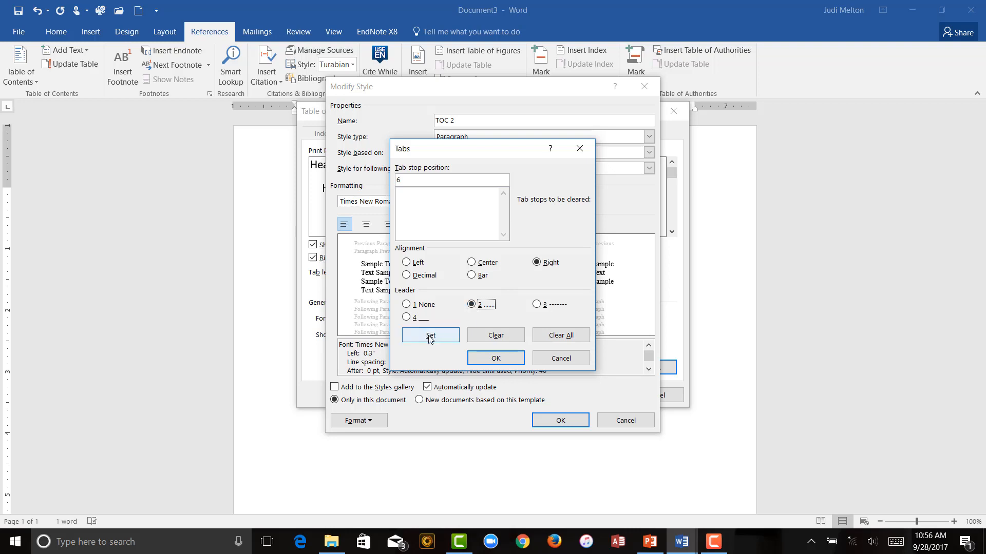
{"action": "left_click", "coordinate": [495, 357]}
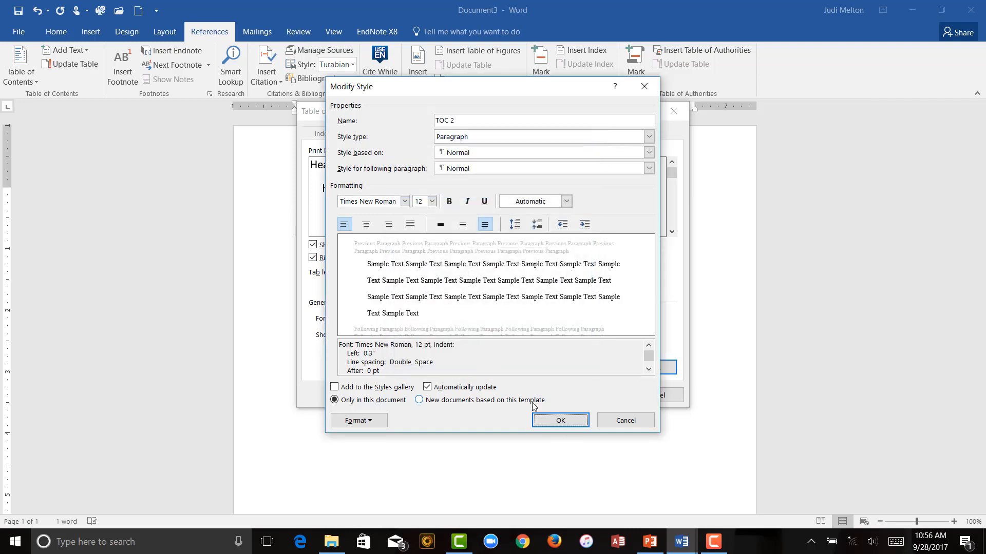
Save TOC 2, then set the TOC 3 style to Times New Roman, 12 pt
{"action": "left_click", "coordinate": [558, 420]}
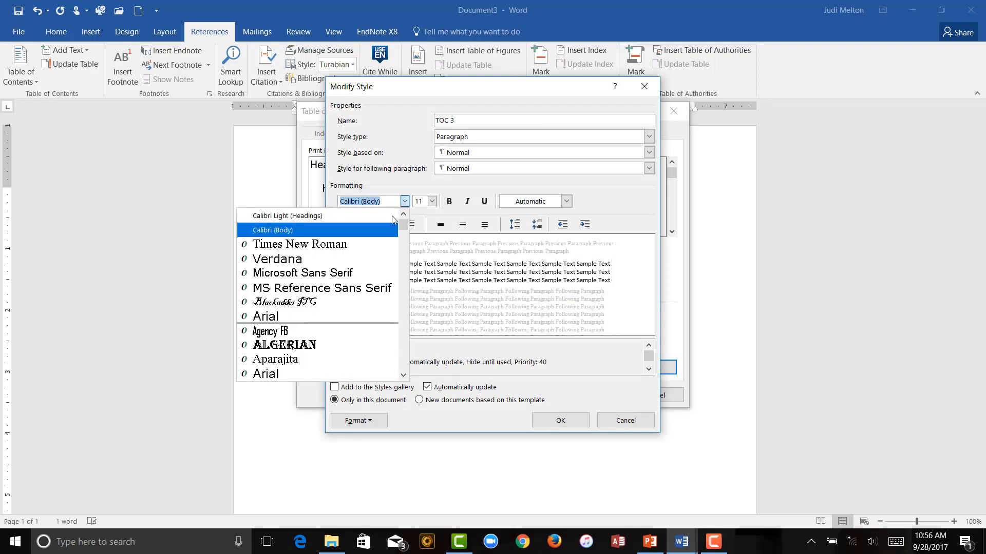
{"action": "left_click", "coordinate": [299, 244]}
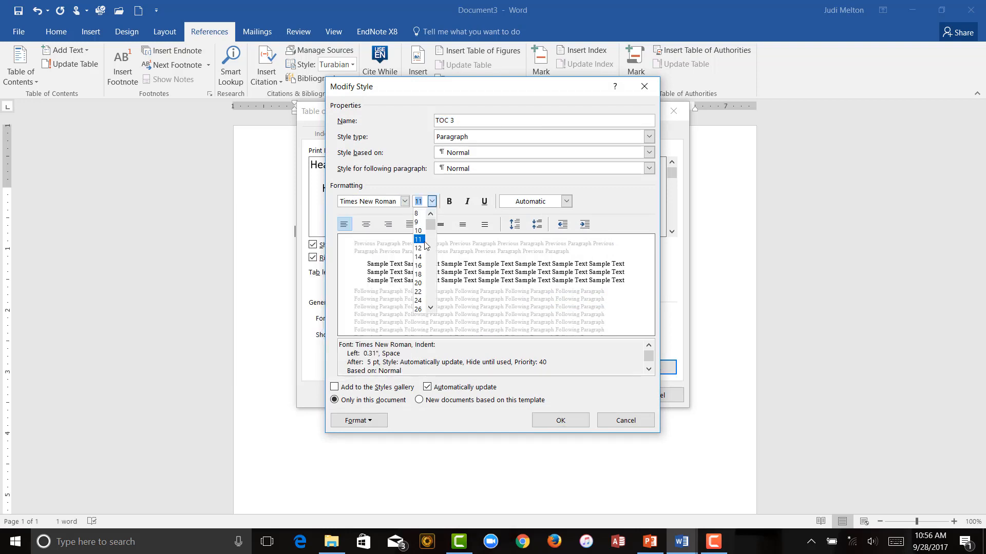
{"action": "left_click", "coordinate": [417, 248]}
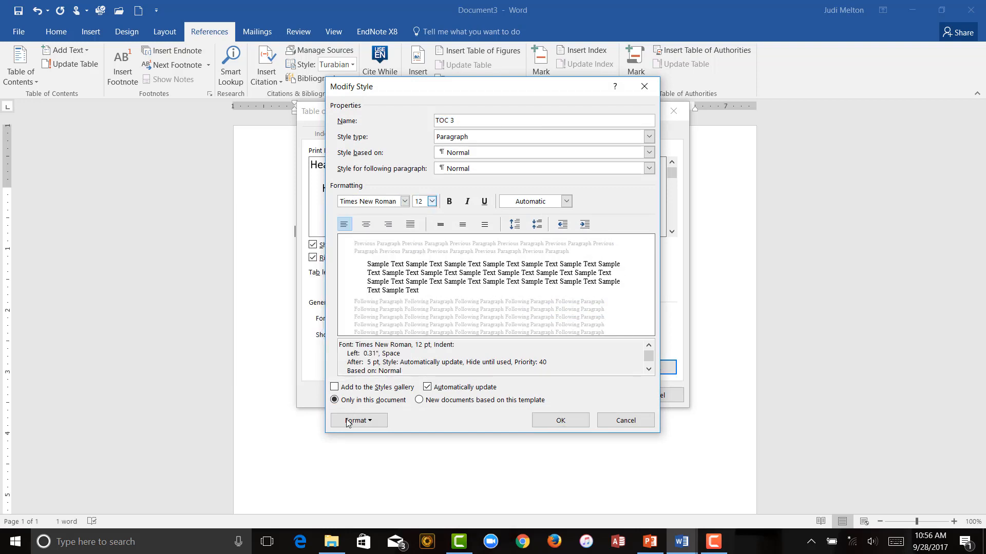
{"action": "left_click", "coordinate": [358, 420]}
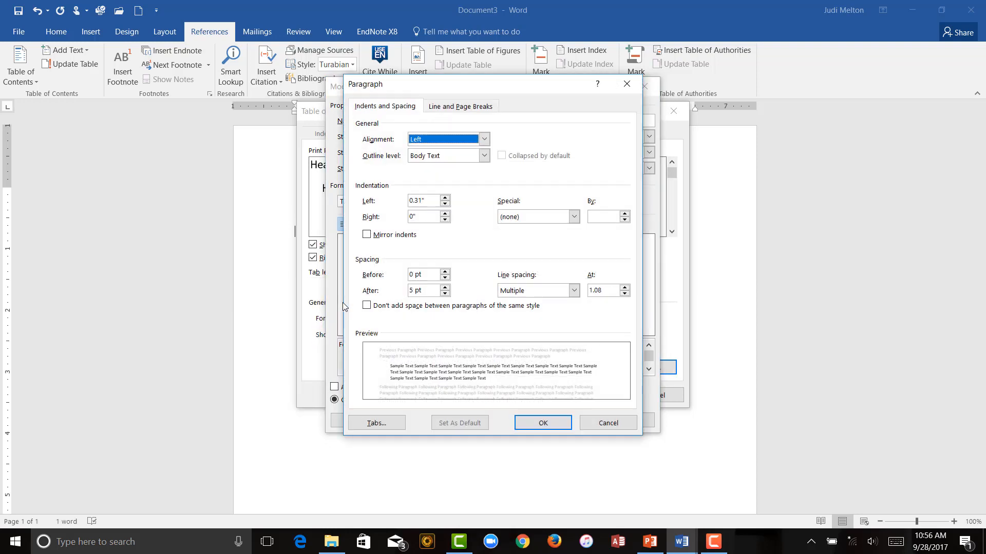
Give TOC 3 a 0.6-inch left indent, 0.4-inch right indent and 0 pt space after
{"action": "left_click", "coordinate": [445, 198]}
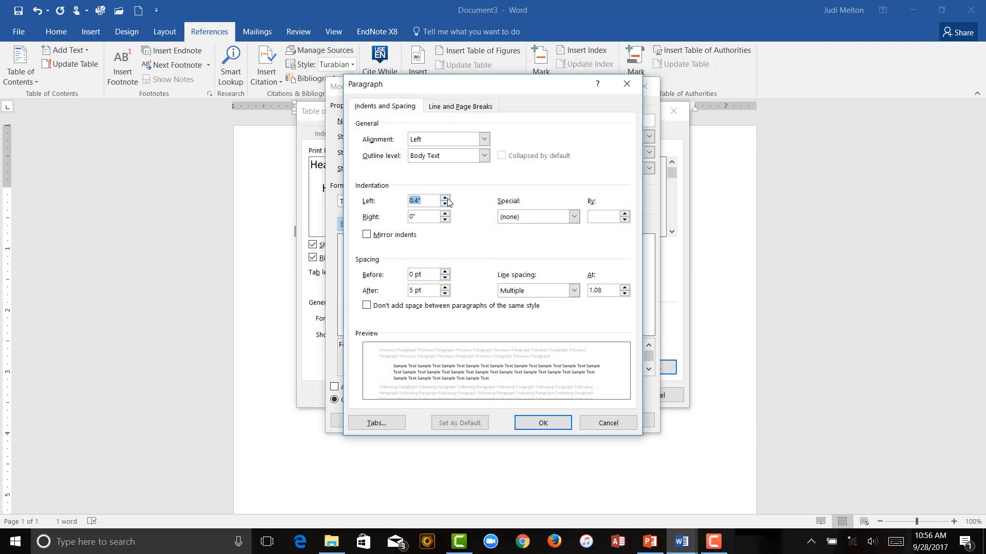
{"action": "left_click", "coordinate": [445, 197]}
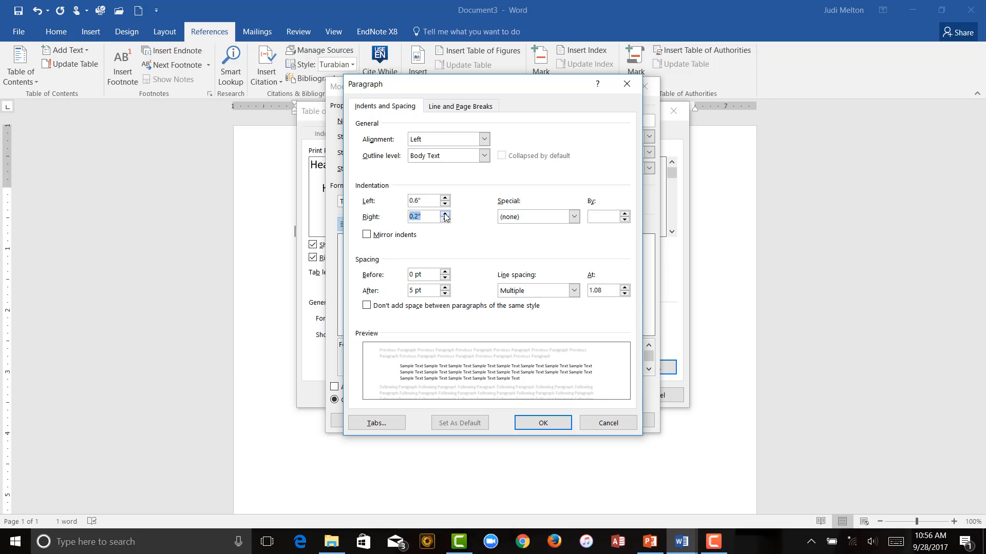
{"action": "left_click", "coordinate": [446, 213]}
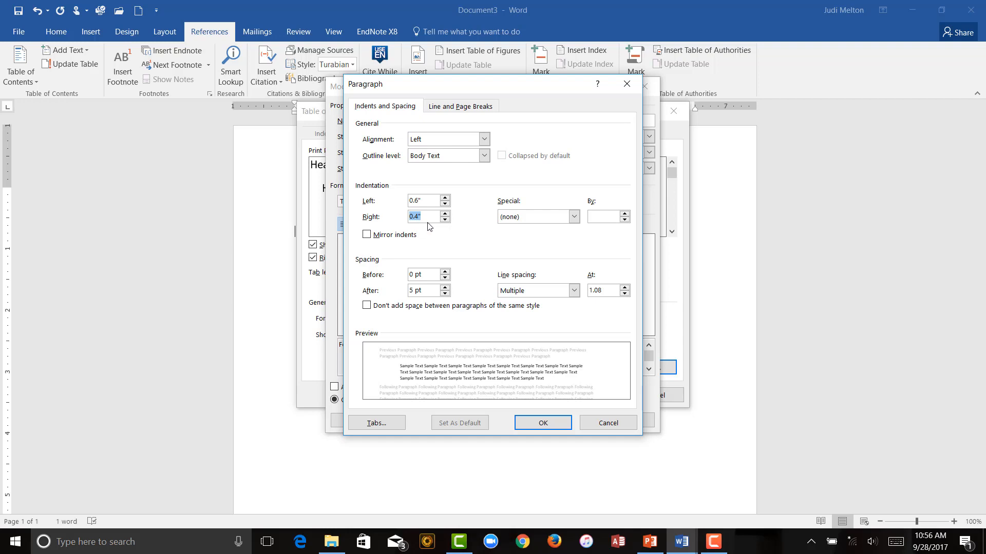
{"action": "mouse_move", "coordinate": [446, 231]}
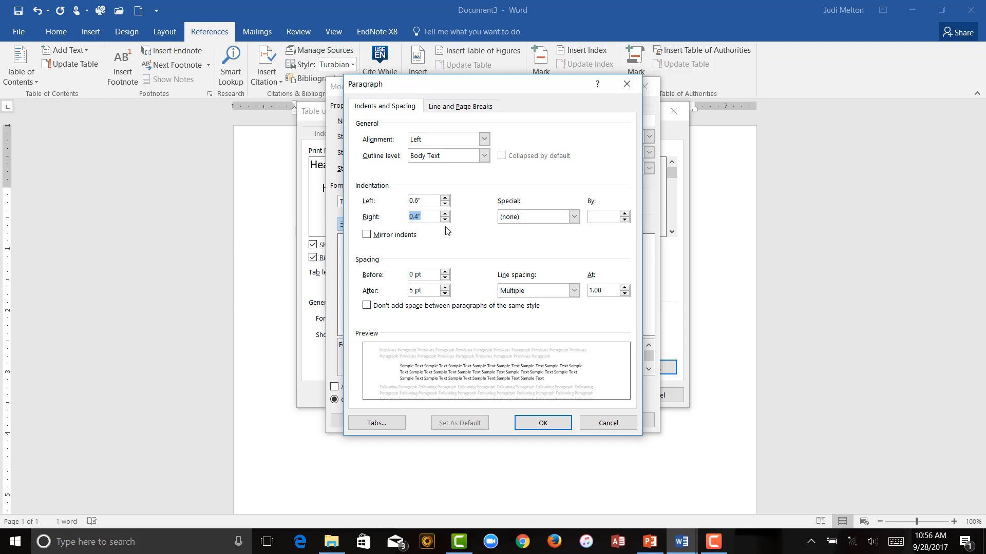
{"action": "mouse_move", "coordinate": [453, 235]}
{"action": "type", "text": "0"}
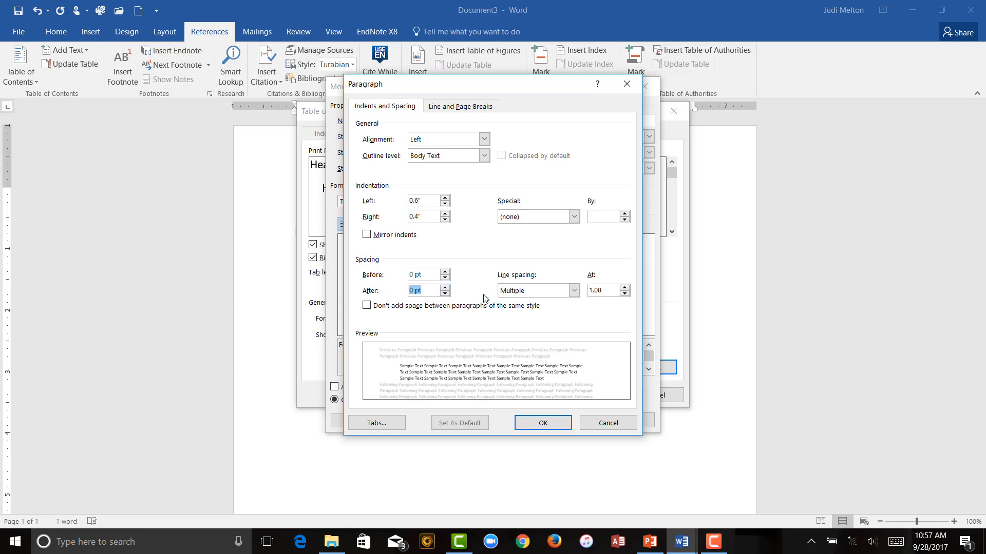
{"action": "left_click", "coordinate": [571, 290]}
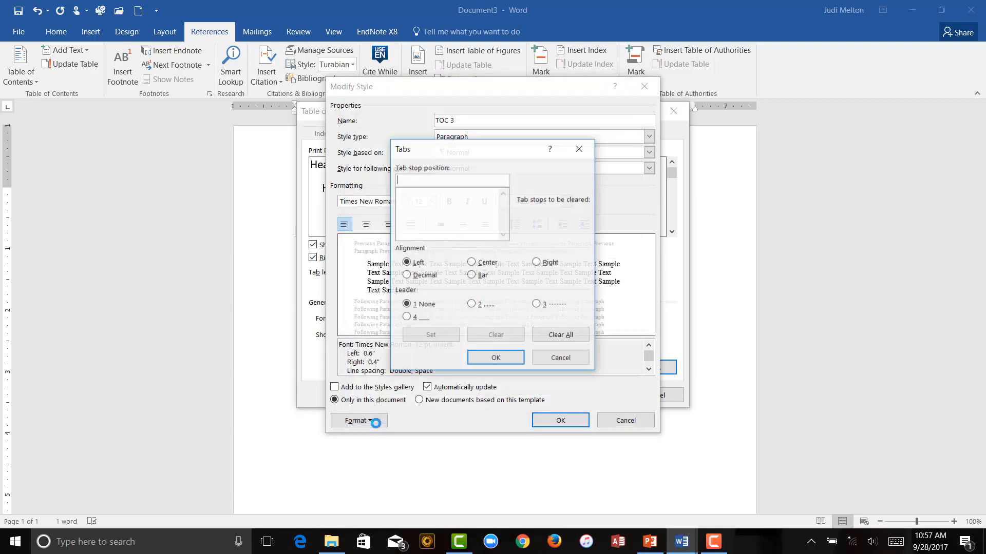
Add a 6-inch right-aligned tab stop with dot leader to TOC 3 and save the style
{"action": "type", "text": "6"}
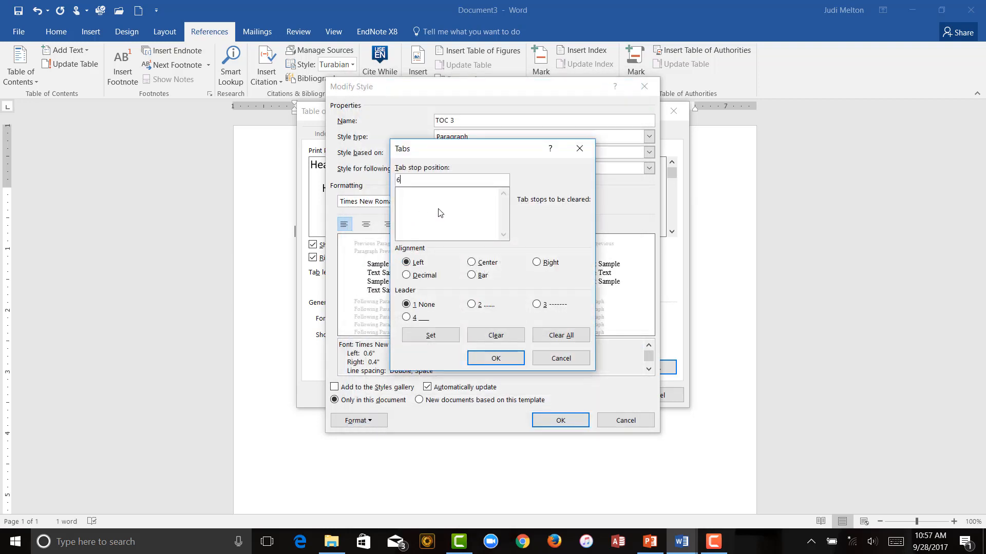
{"action": "left_click", "coordinate": [536, 262]}
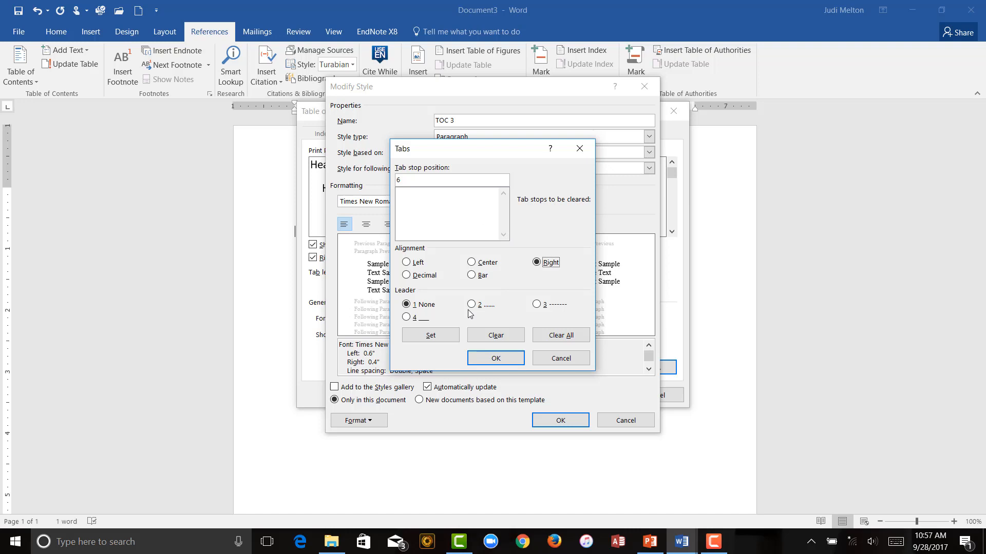
{"action": "left_click", "coordinate": [430, 334]}
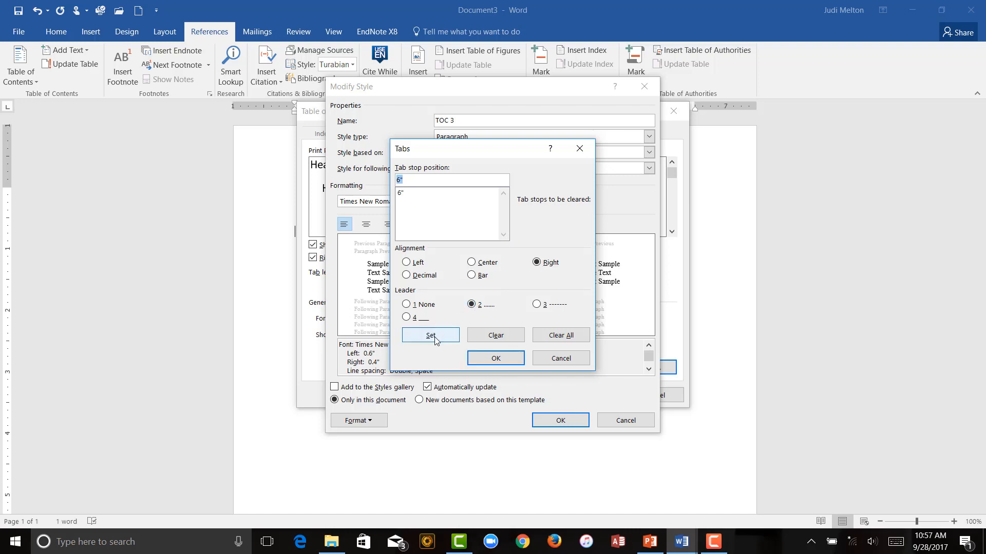
{"action": "left_click", "coordinate": [495, 358]}
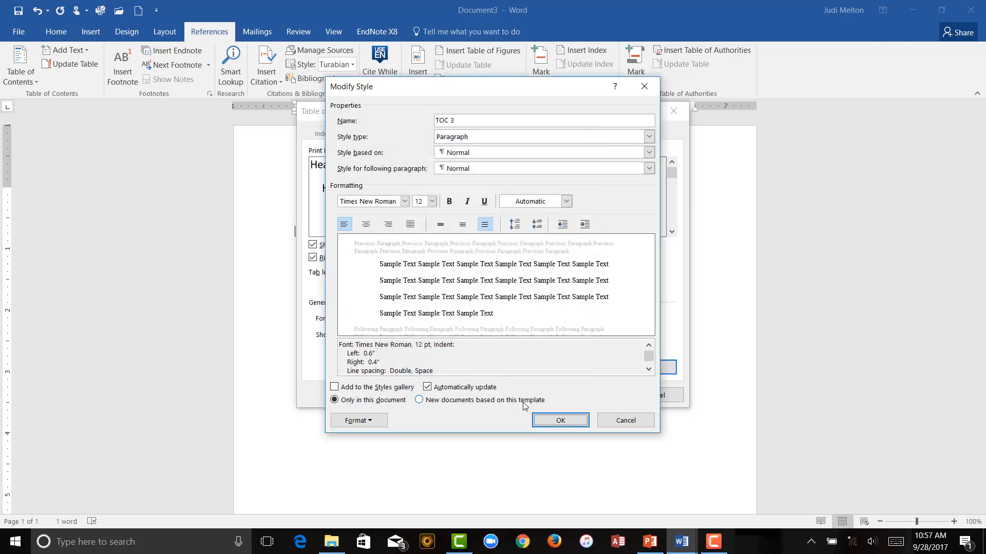
{"action": "left_click", "coordinate": [560, 420]}
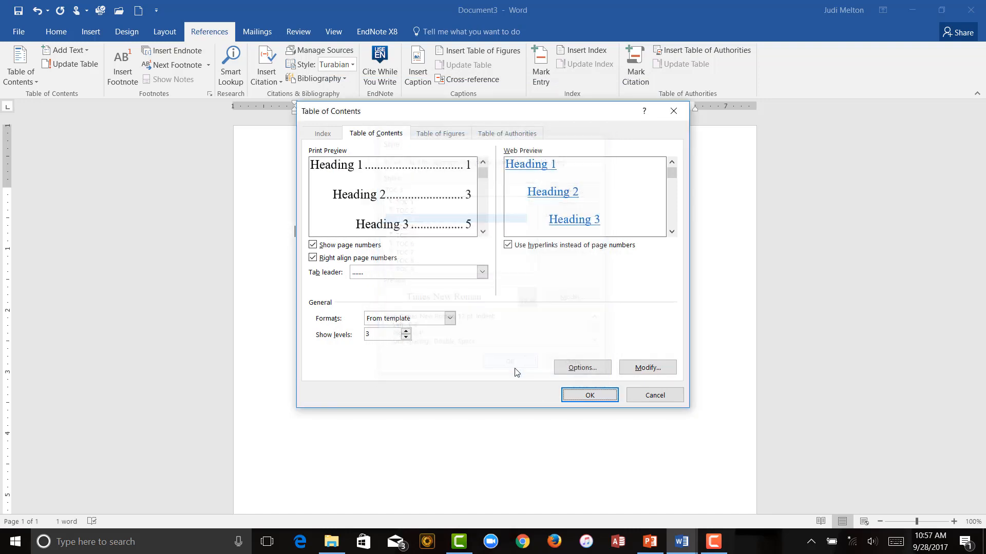
Insert the table of contents under CONTENTS and dismiss the no-entries notice
{"action": "left_click", "coordinate": [588, 394]}
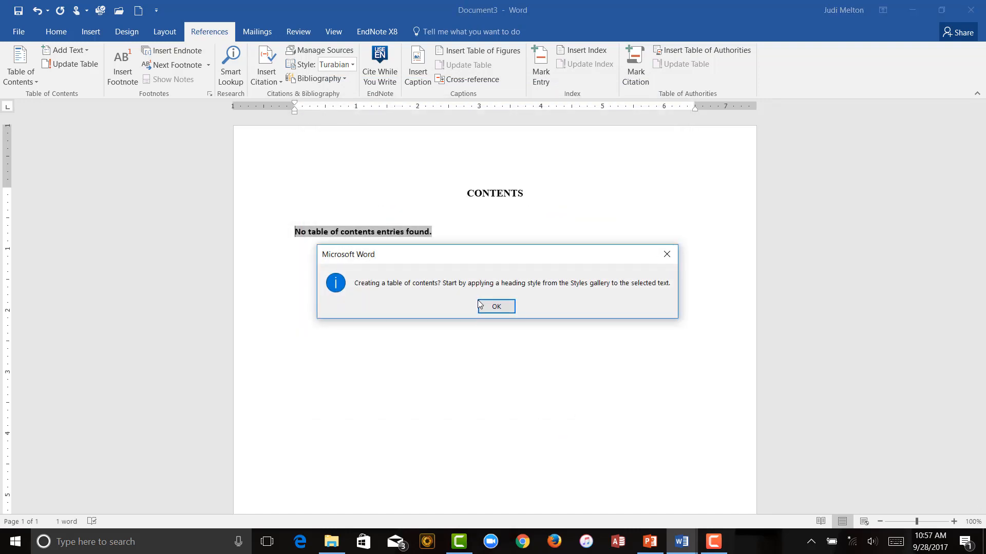
{"action": "mouse_move", "coordinate": [491, 363]}
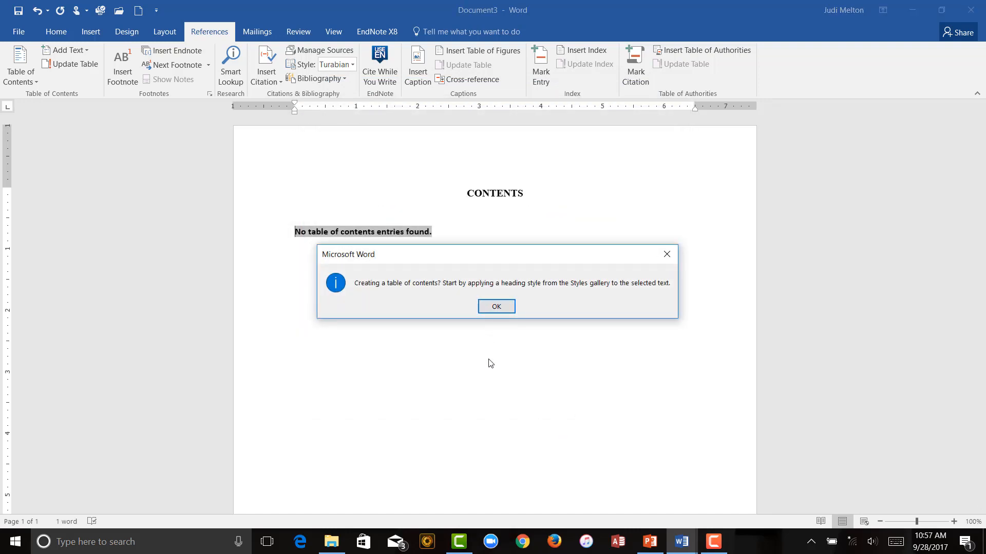
{"action": "mouse_move", "coordinate": [527, 317]}
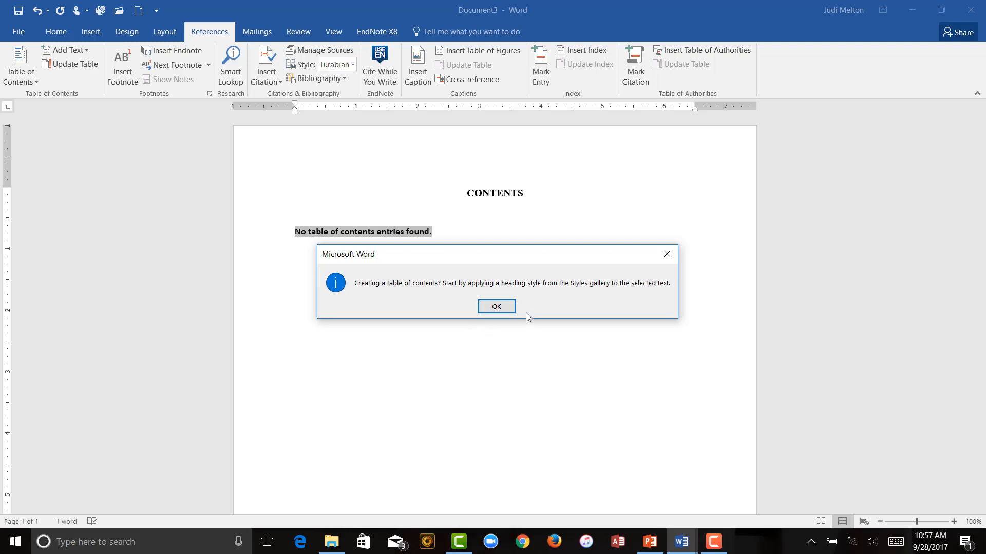
{"action": "left_click", "coordinate": [495, 306]}
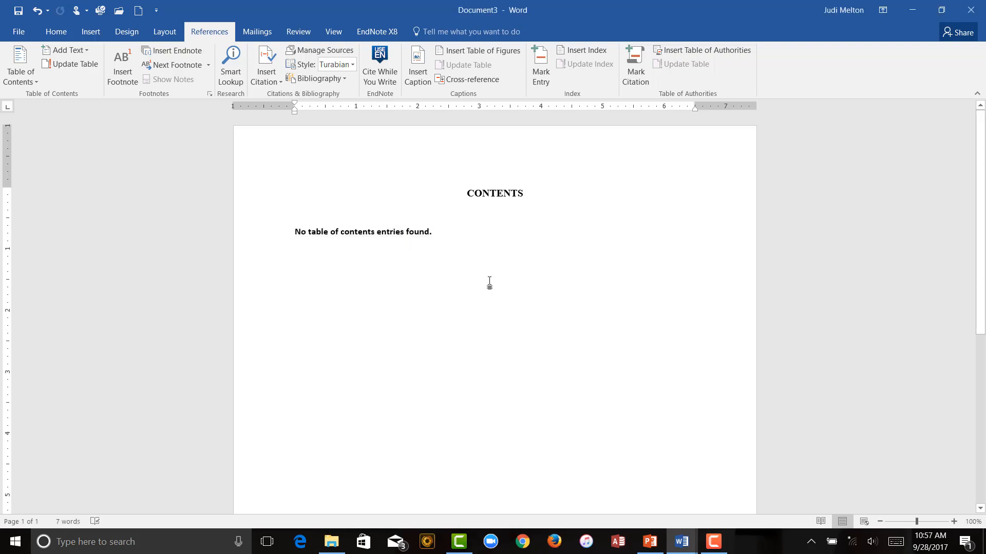
Add plain lines Heading 1, Heading 2 and Heading 3 on page 2
{"action": "scroll", "scroll_direction": "down", "scroll_amount": 3}
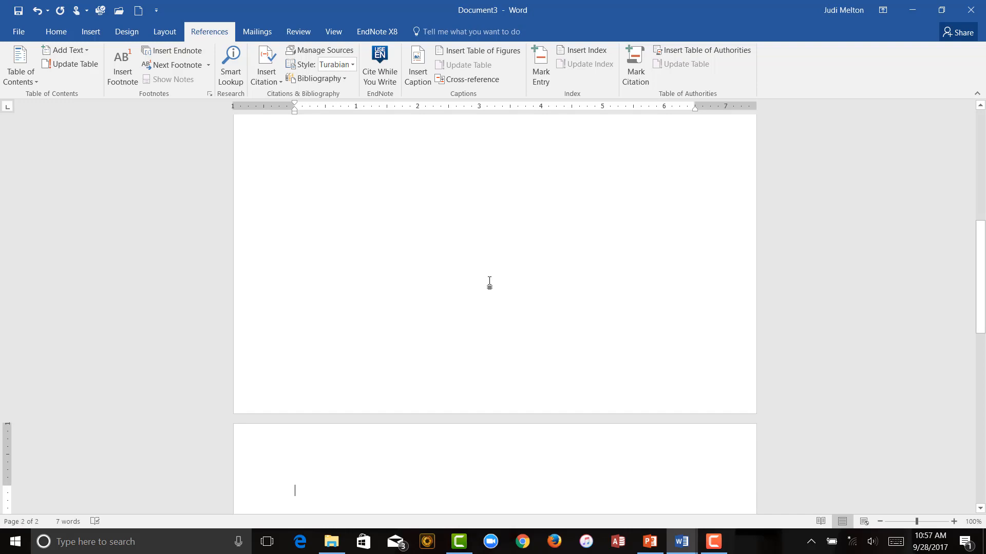
{"action": "type", "text": "hEA"}
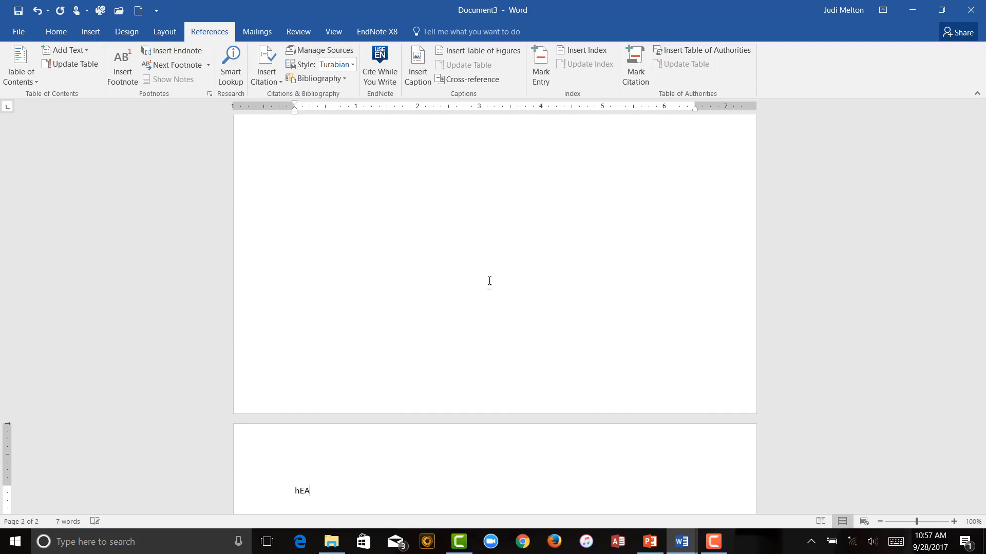
{"action": "type", "text": "Heading 1"}
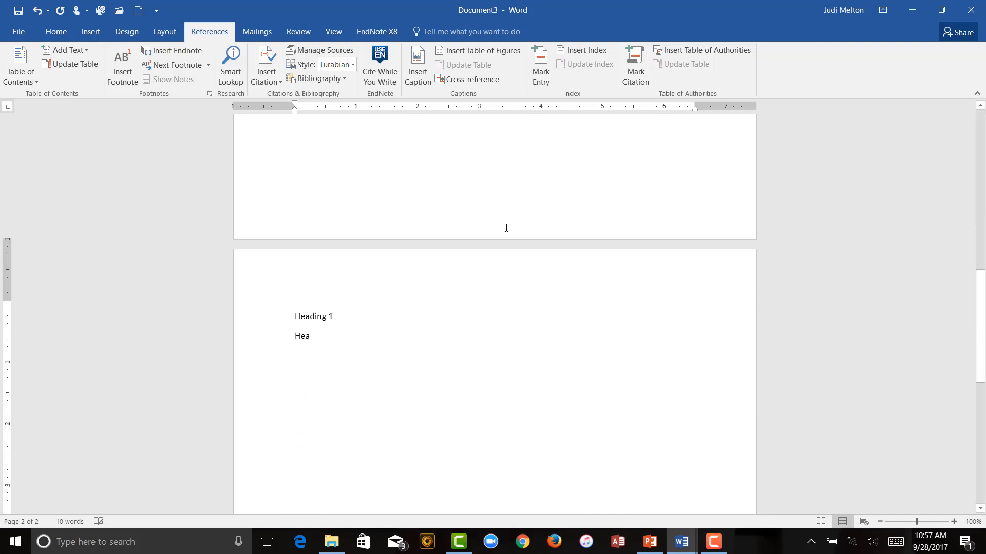
{"action": "type", "text": "ding 2"}
{"action": "type", "text": "Heading"}
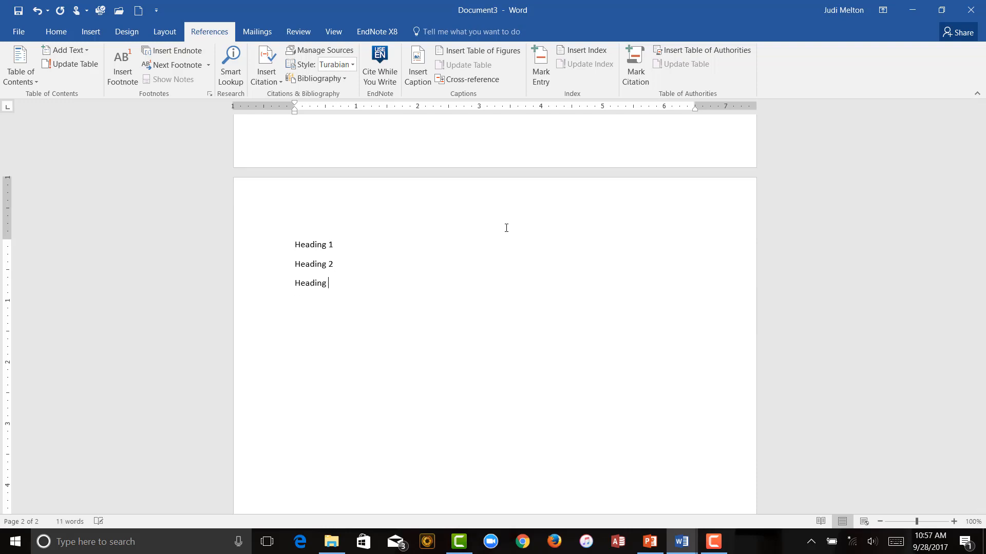
{"action": "type", "text": "3"}
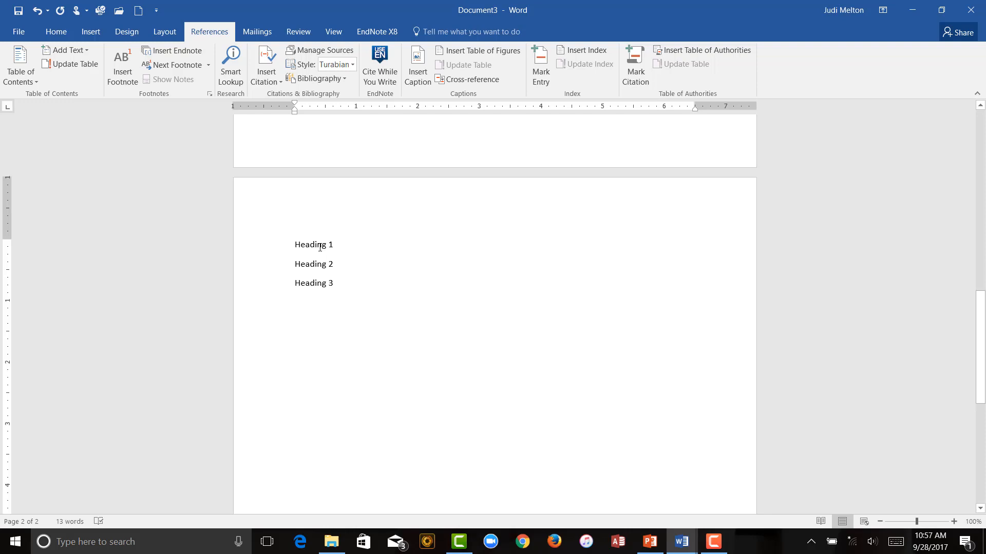
{"action": "mouse_move", "coordinate": [301, 178]}
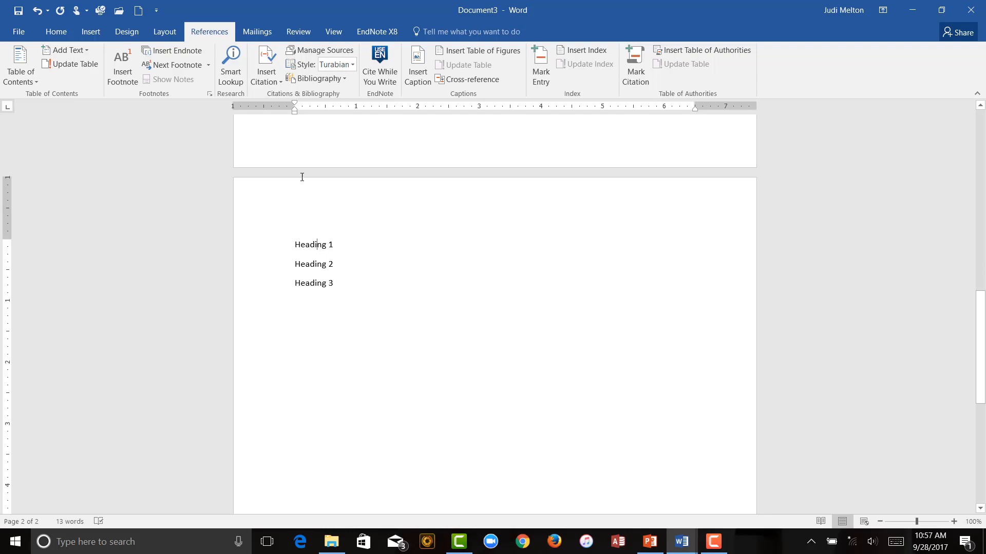
{"action": "mouse_move", "coordinate": [55, 32]}
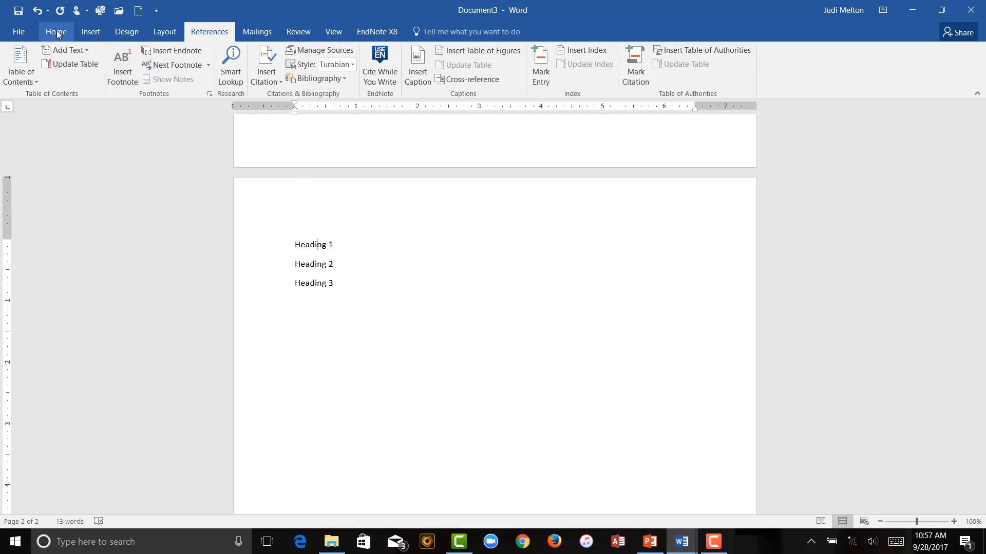
Apply the Heading 1, Heading 2 and Heading 3 styles to the matching lines from the Styles gallery
{"action": "left_click", "coordinate": [55, 32]}
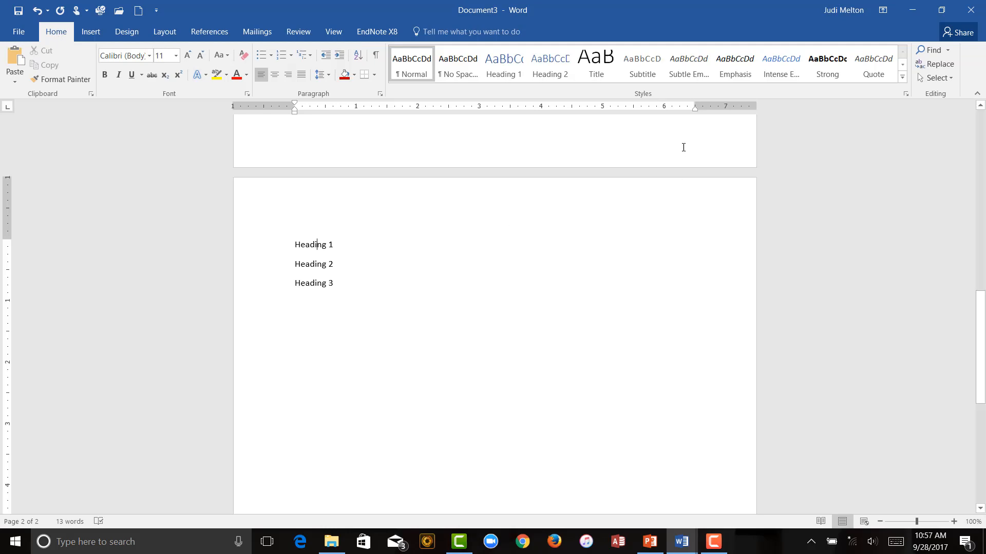
{"action": "mouse_move", "coordinate": [548, 65]}
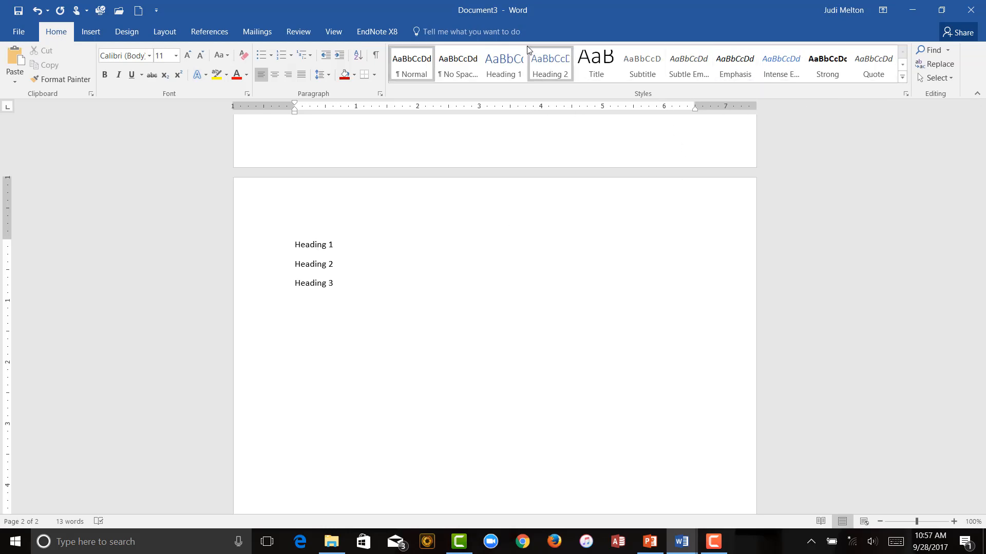
{"action": "left_click", "coordinate": [503, 63]}
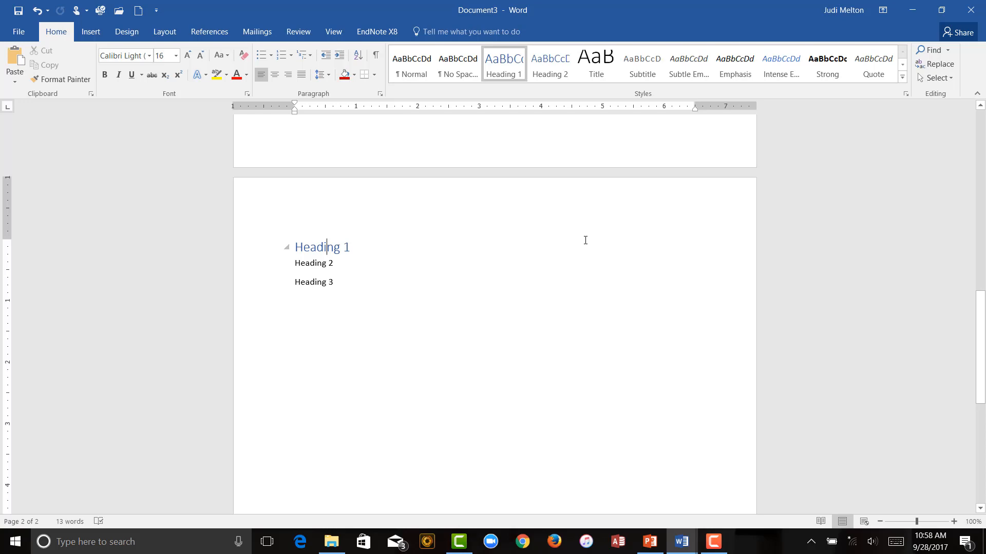
{"action": "mouse_move", "coordinate": [467, 254]}
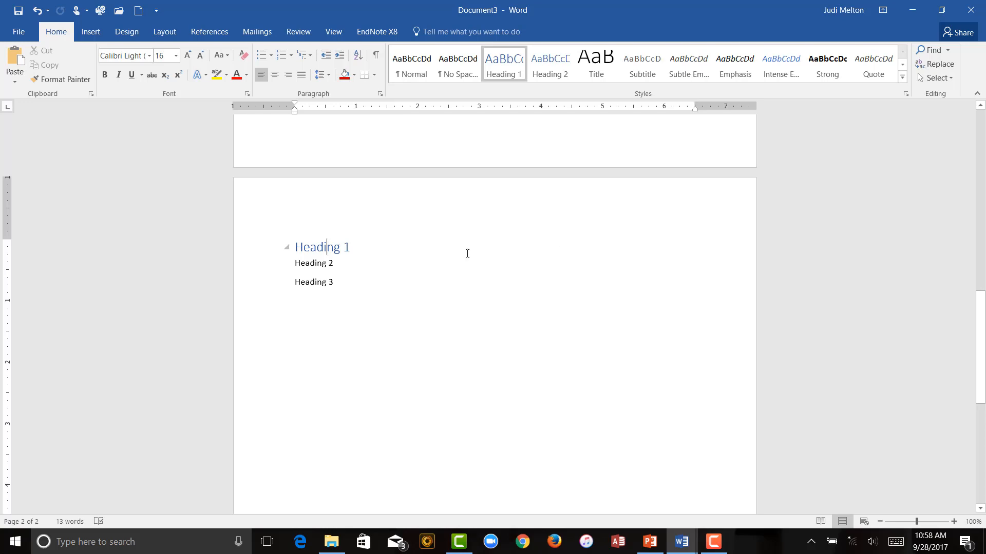
{"action": "left_click", "coordinate": [461, 265]}
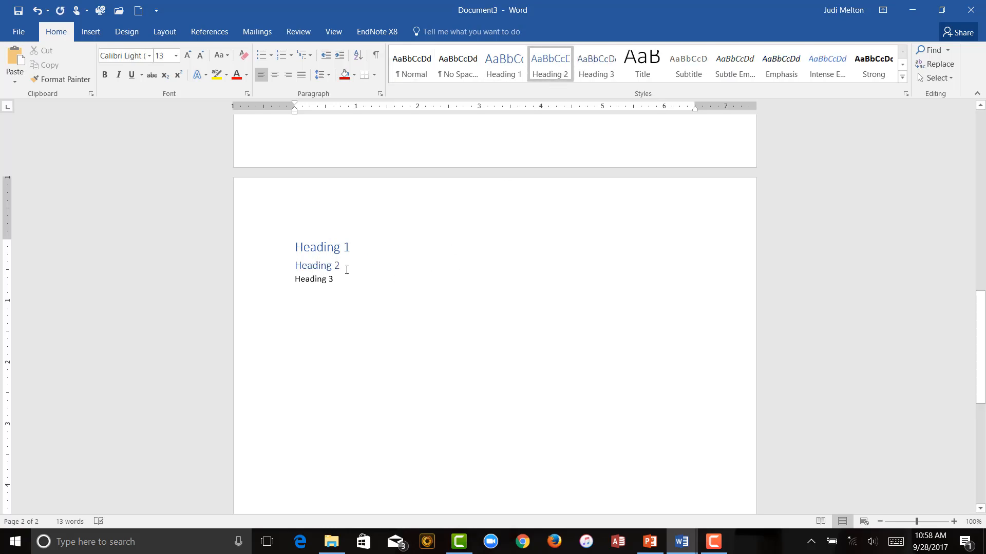
{"action": "left_click", "coordinate": [316, 278]}
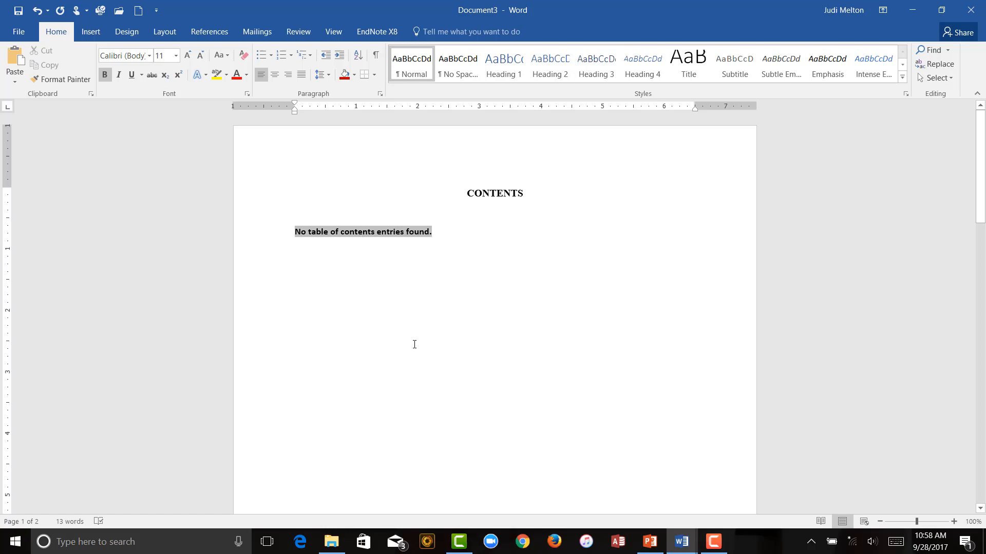
{"action": "mouse_move", "coordinate": [328, 174]}
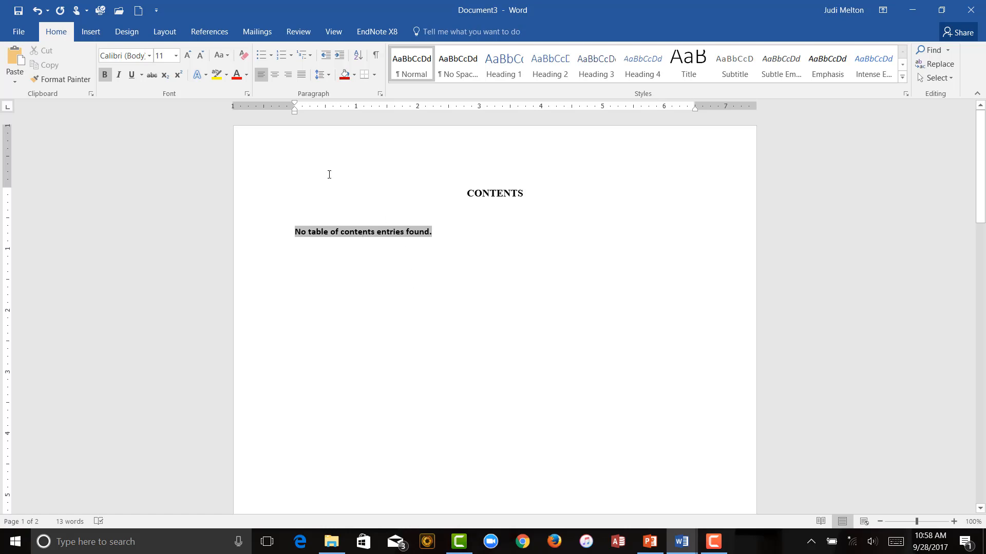
Update the table so it lists Heading 1–3 with dot leaders to page 2
{"action": "left_click", "coordinate": [208, 31]}
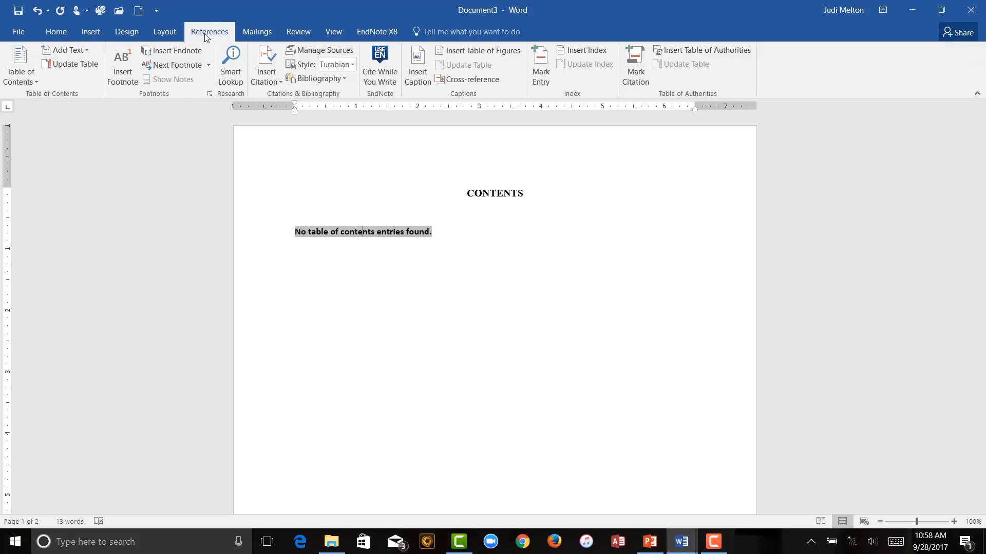
{"action": "left_click", "coordinate": [70, 64]}
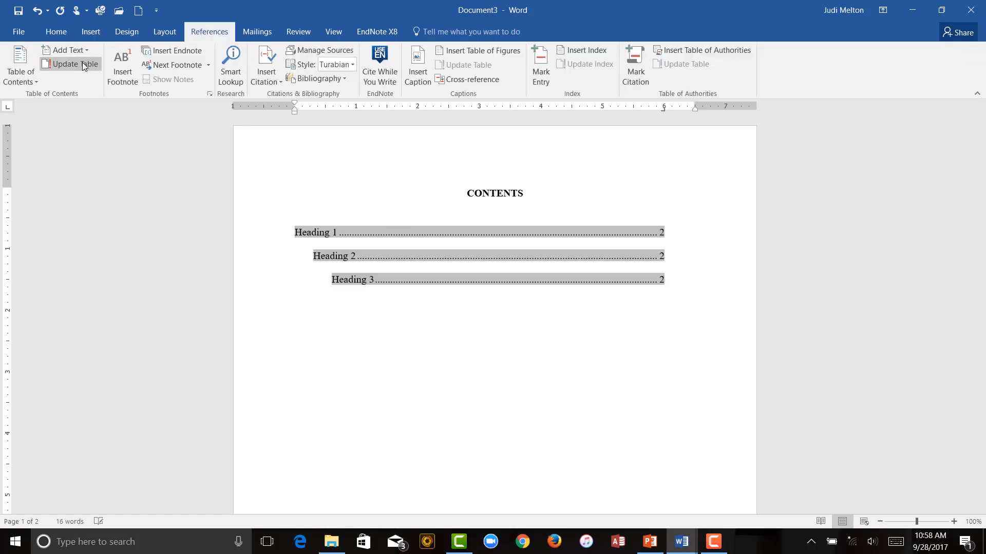
{"action": "mouse_move", "coordinate": [424, 332]}
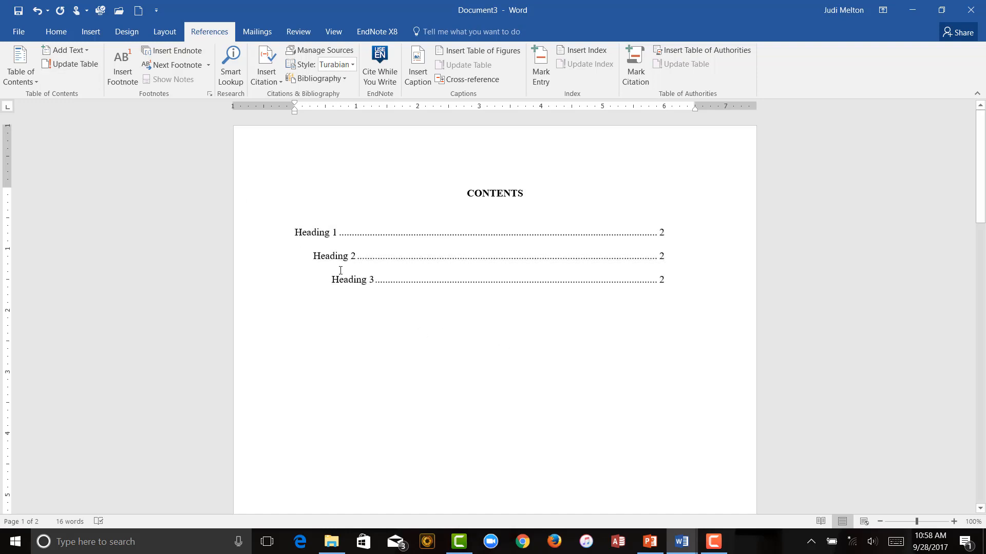
{"action": "mouse_move", "coordinate": [420, 447]}
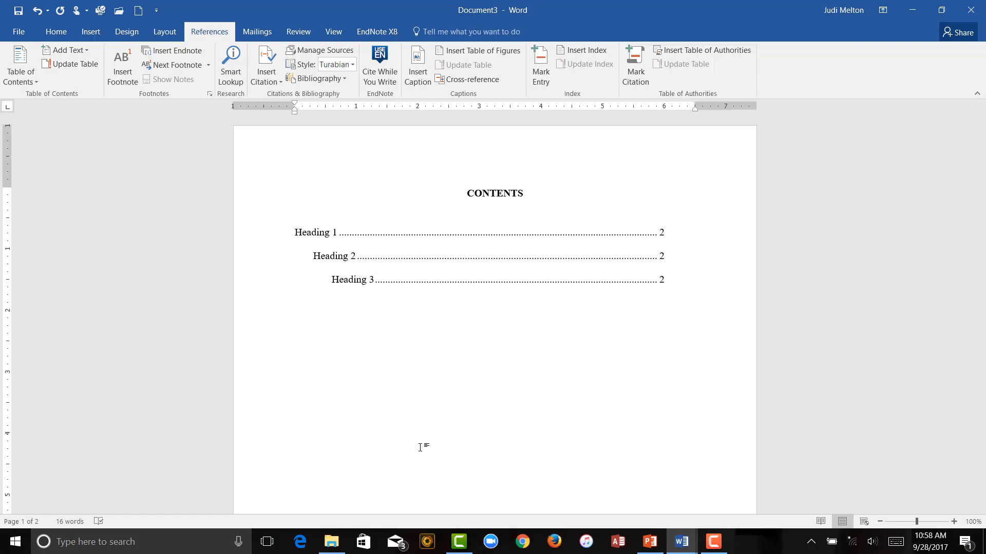
{"action": "left_click", "coordinate": [417, 321]}
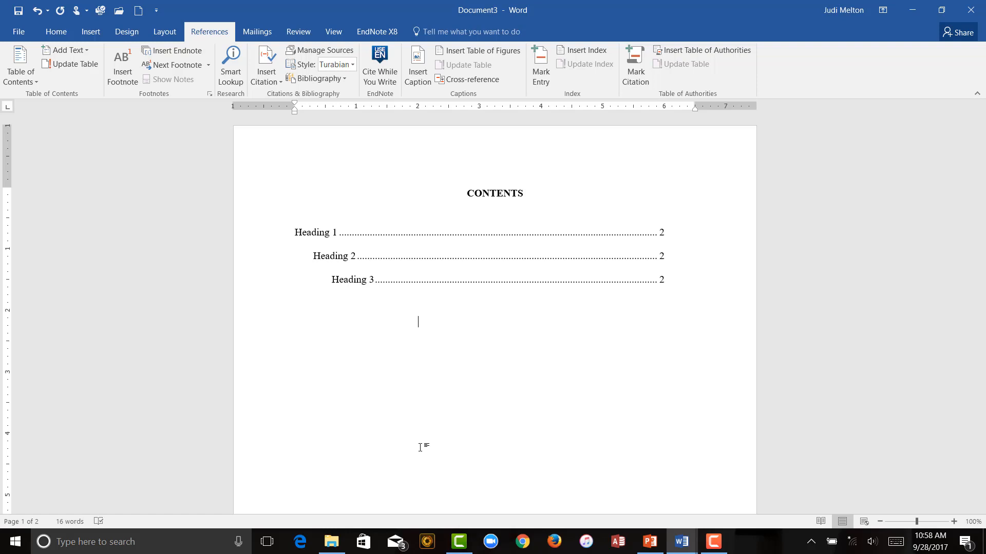
Add Heading 2 and Heading 3 lines on page 3 with their heading styles
{"action": "scroll", "scroll_direction": "down", "scroll_amount": 3}
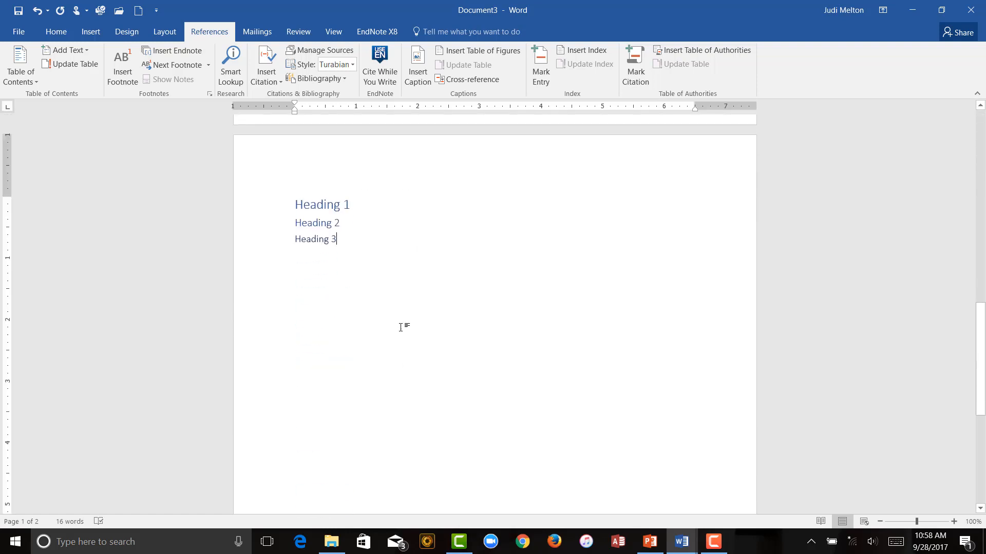
{"action": "scroll", "scroll_direction": "down", "scroll_amount": 3}
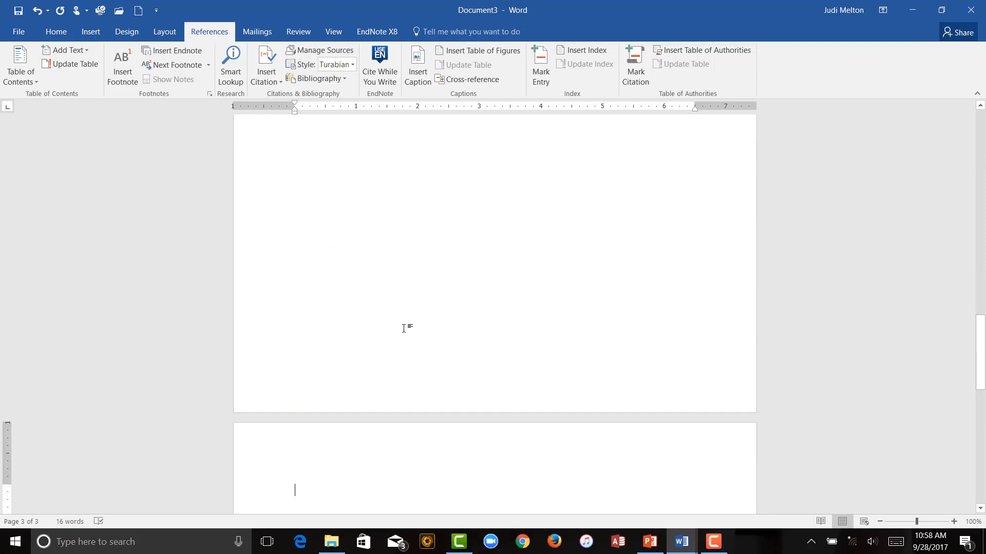
{"action": "type", "text": "Heading 2"}
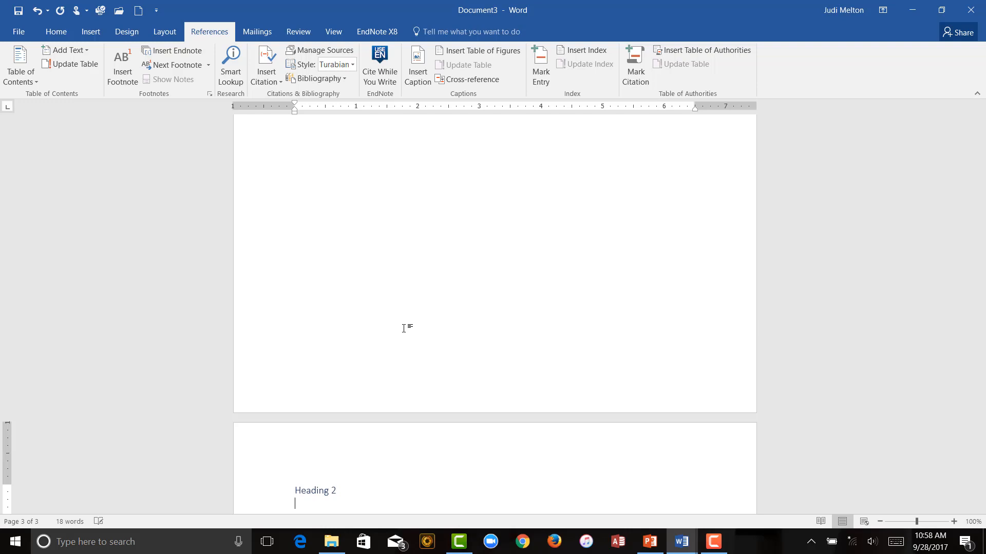
{"action": "type", "text": "Heading 3"}
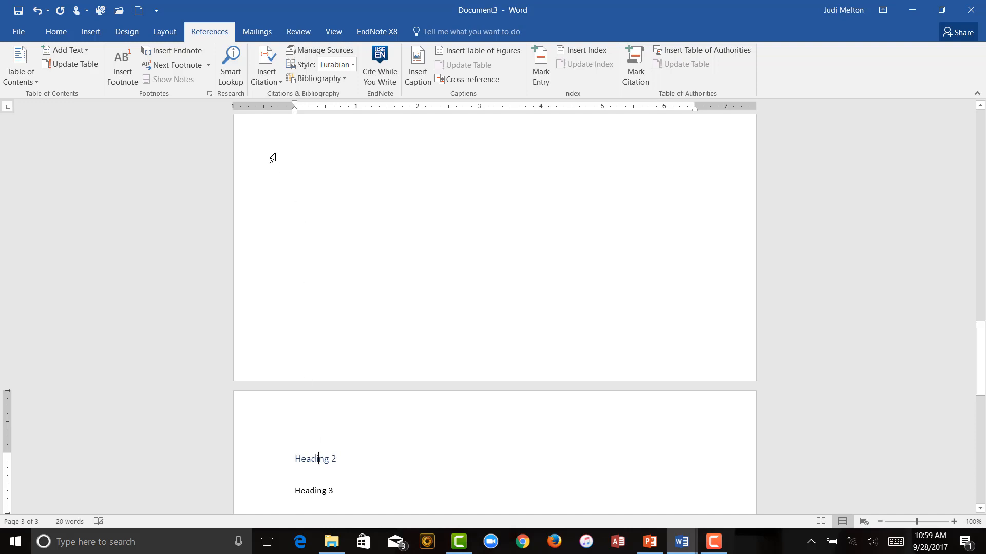
{"action": "left_click", "coordinate": [55, 31]}
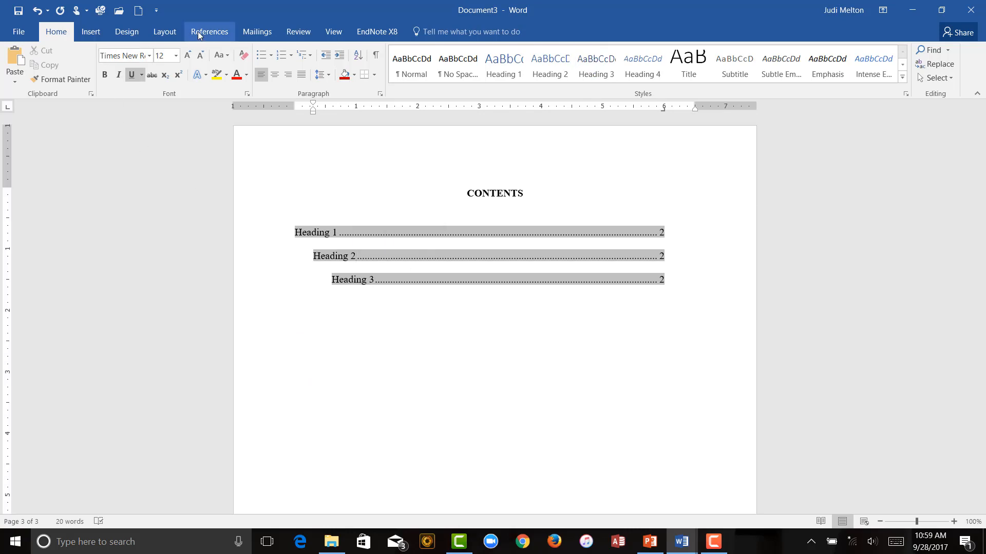
Update the entire table so it adds Heading 2 and Heading 3 on page 3
{"action": "left_click", "coordinate": [209, 32]}
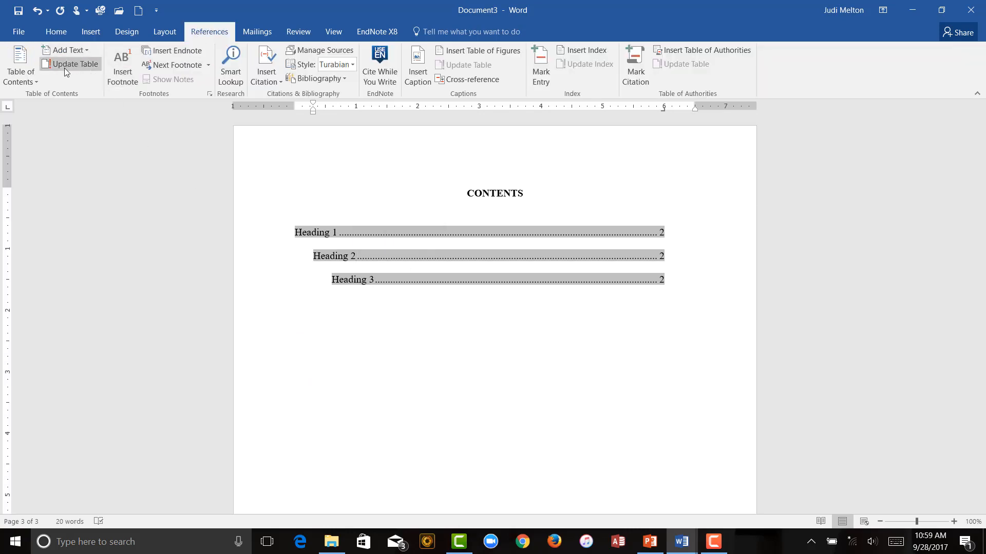
{"action": "left_click", "coordinate": [74, 64]}
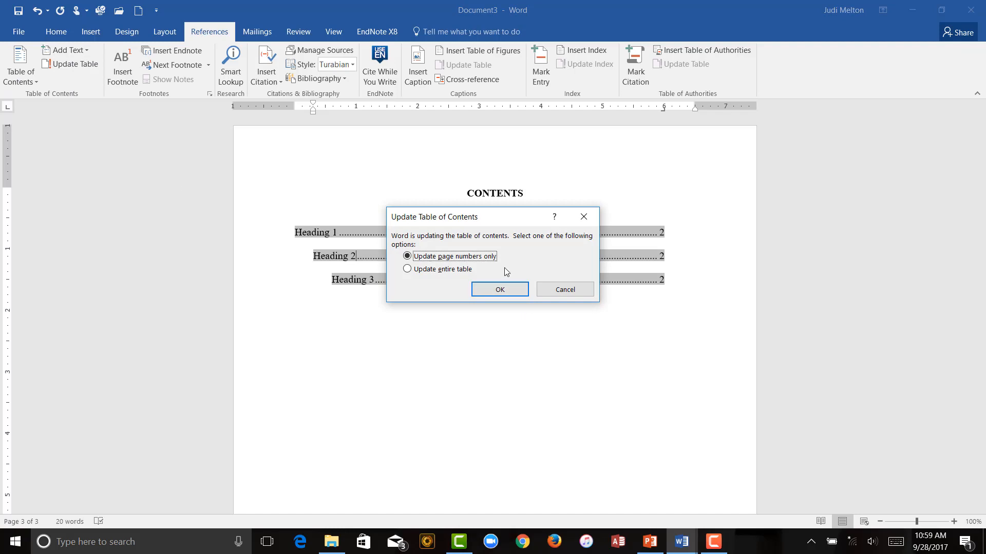
{"action": "mouse_move", "coordinate": [501, 262]}
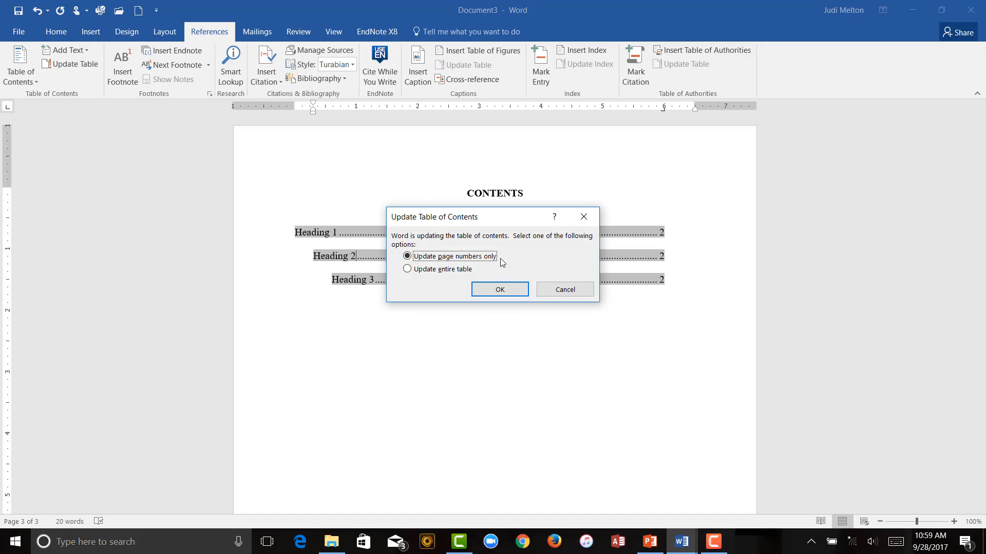
{"action": "mouse_move", "coordinate": [407, 269]}
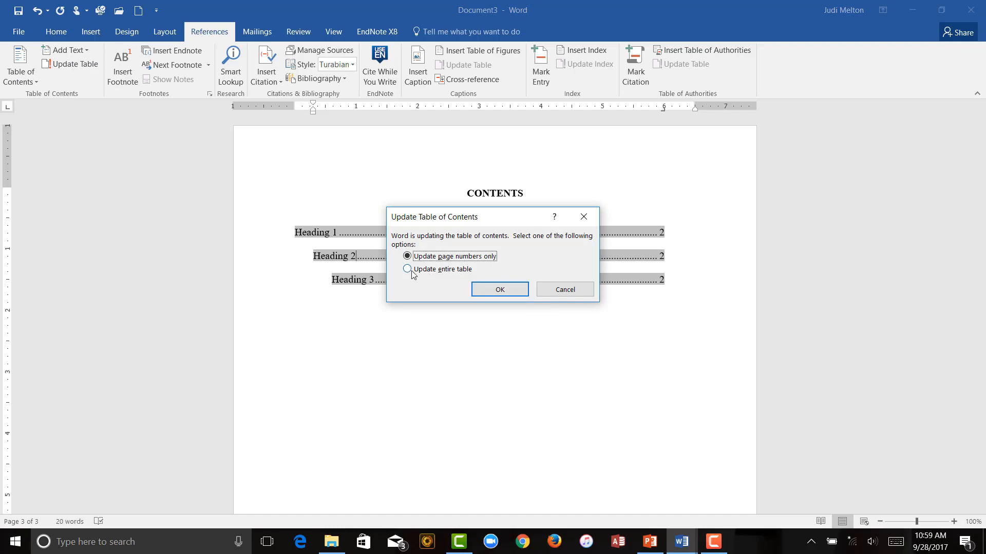
{"action": "left_click", "coordinate": [406, 269]}
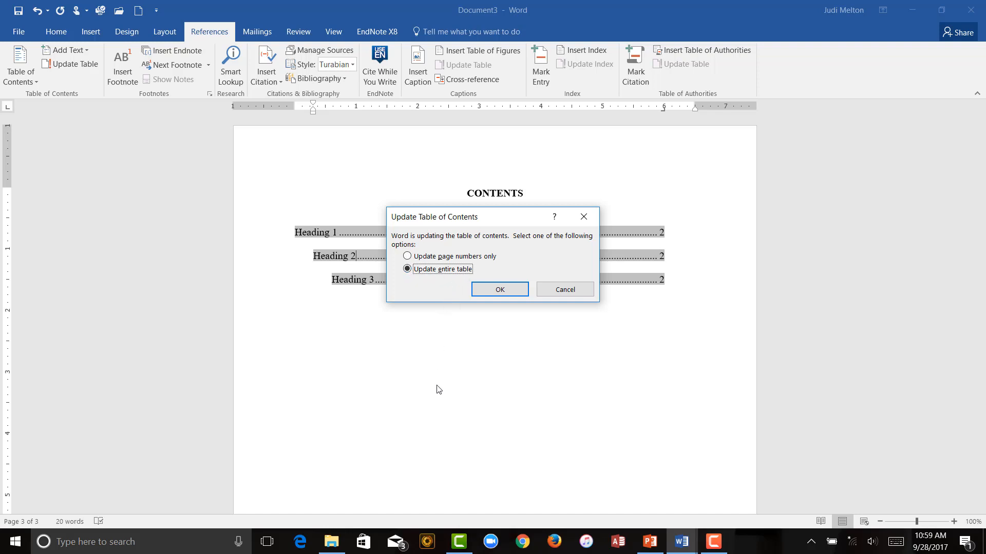
{"action": "mouse_move", "coordinate": [499, 289]}
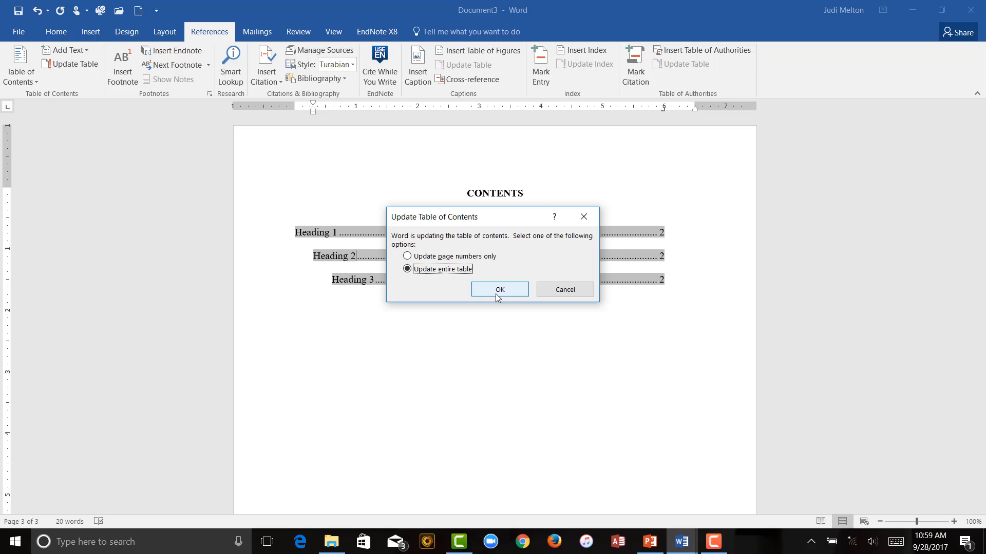
{"action": "left_click", "coordinate": [499, 289]}
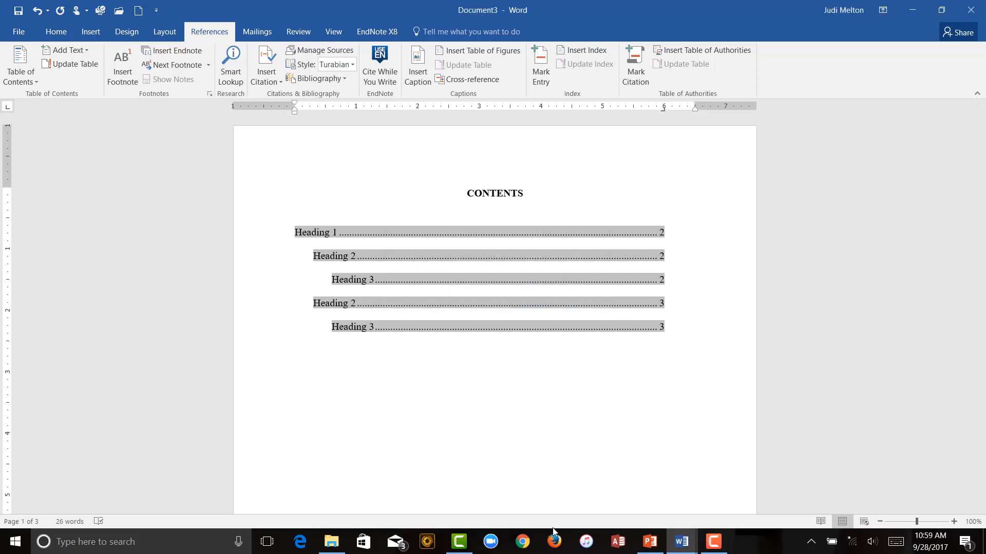
{"action": "left_click", "coordinate": [524, 193]}
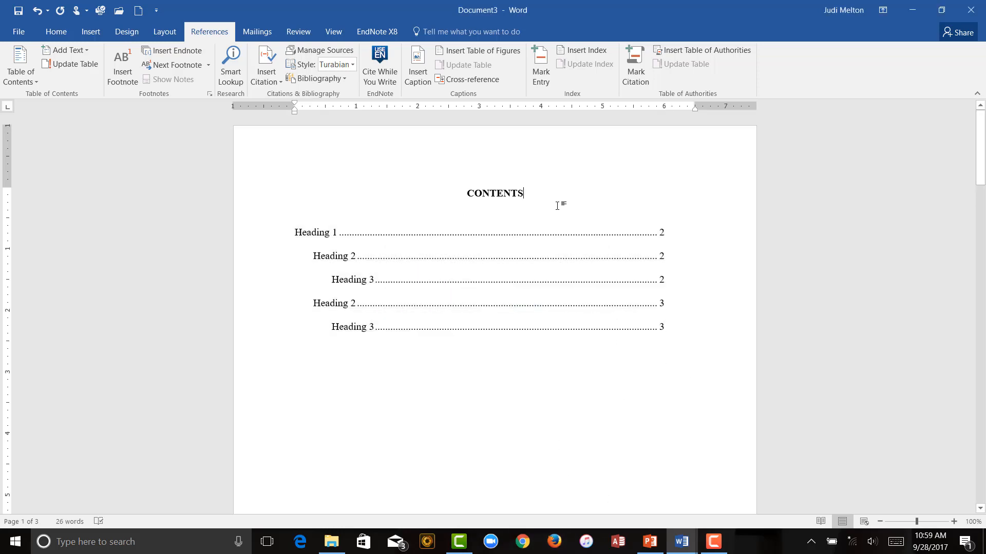